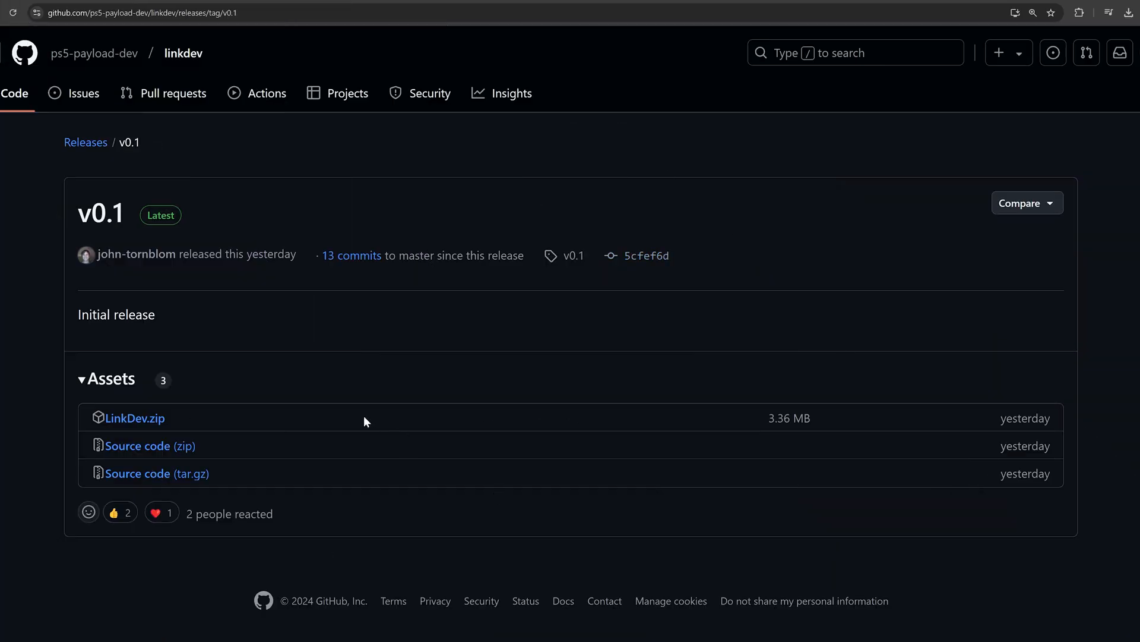
mouse_move(290, 419)
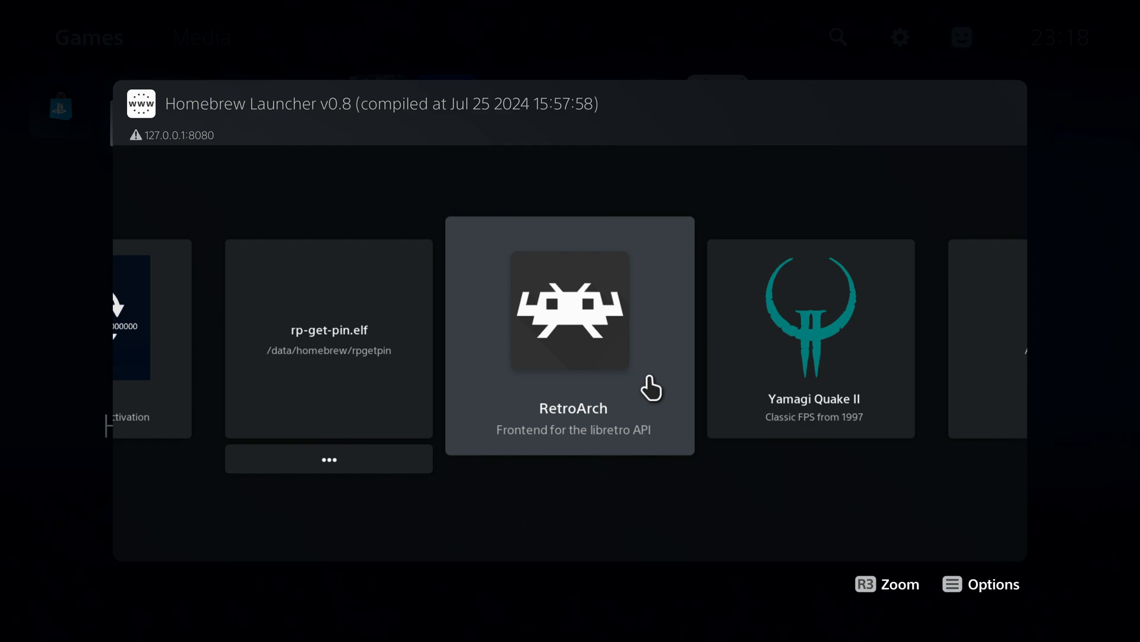
Launch RetroArch from its tile in Homebrew Launcher v0.8 so its startup log runs.
click(571, 313)
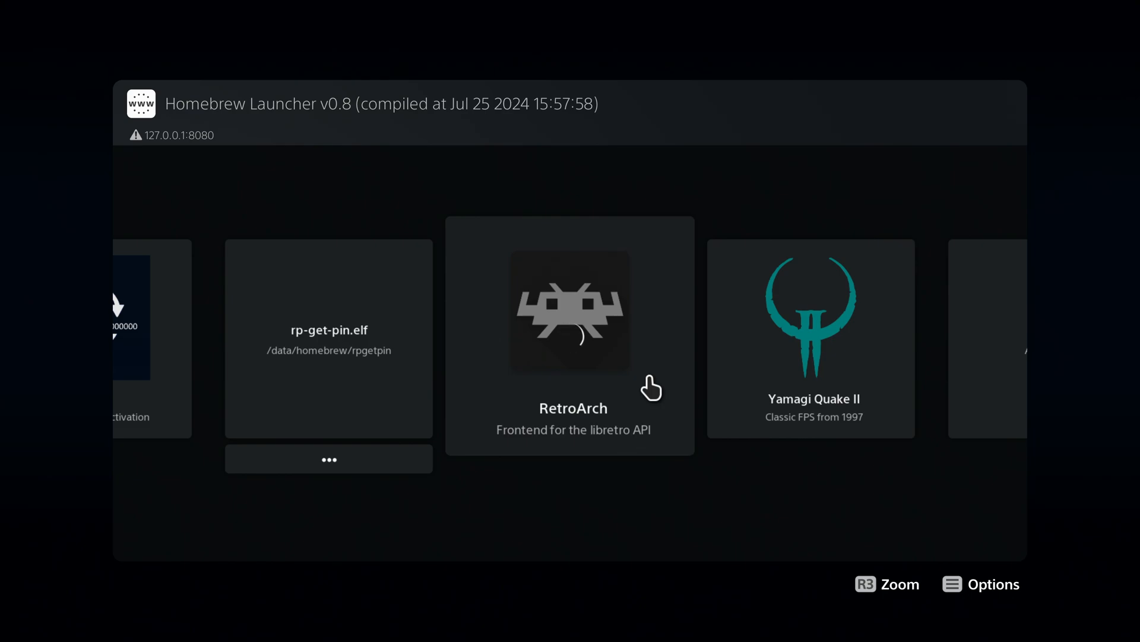
click(569, 335)
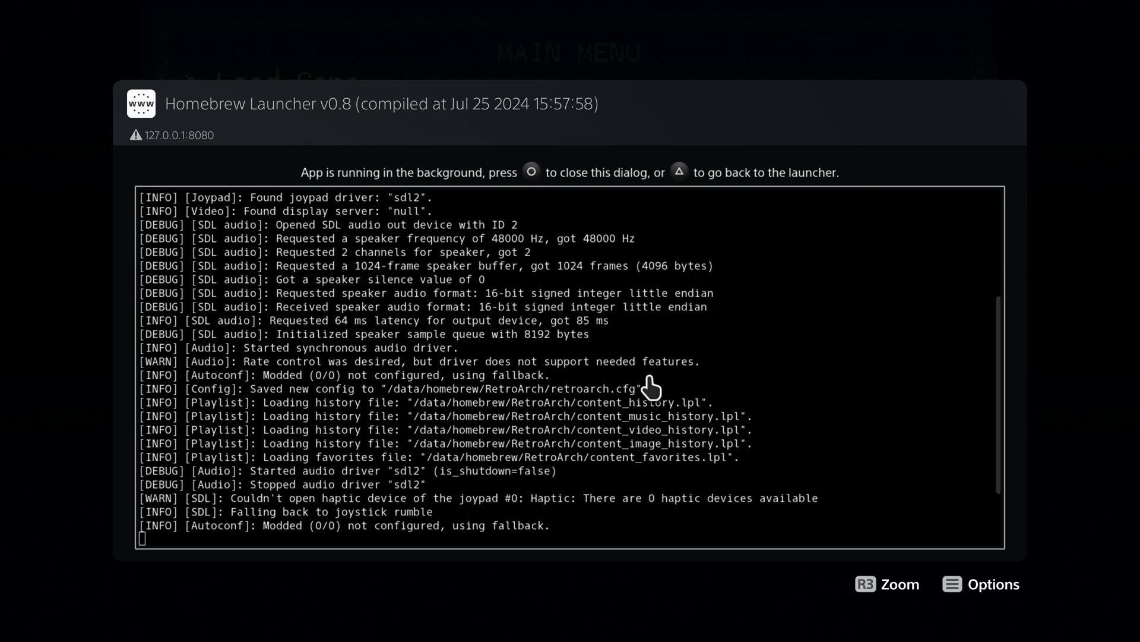
mouse_move(655, 390)
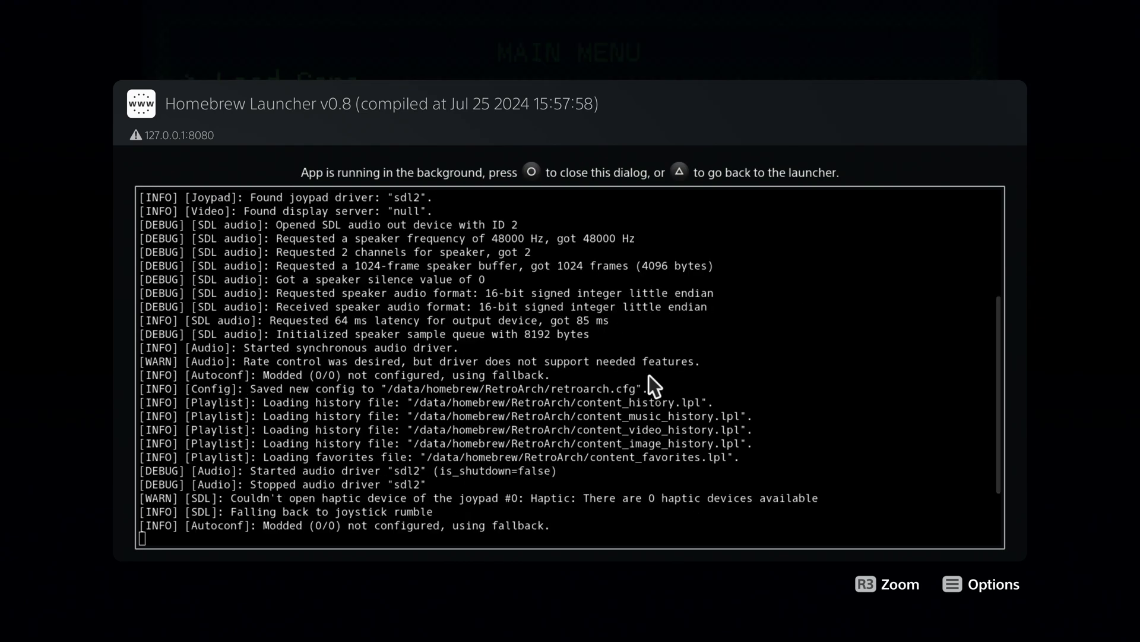
mouse_move(748, 374)
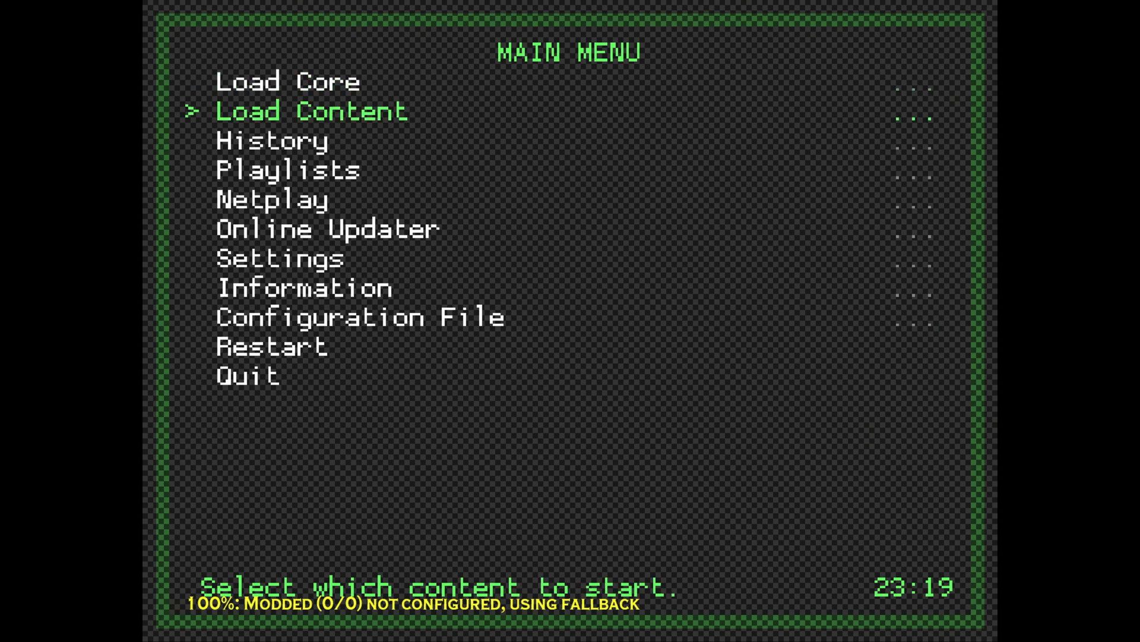
key(Down)
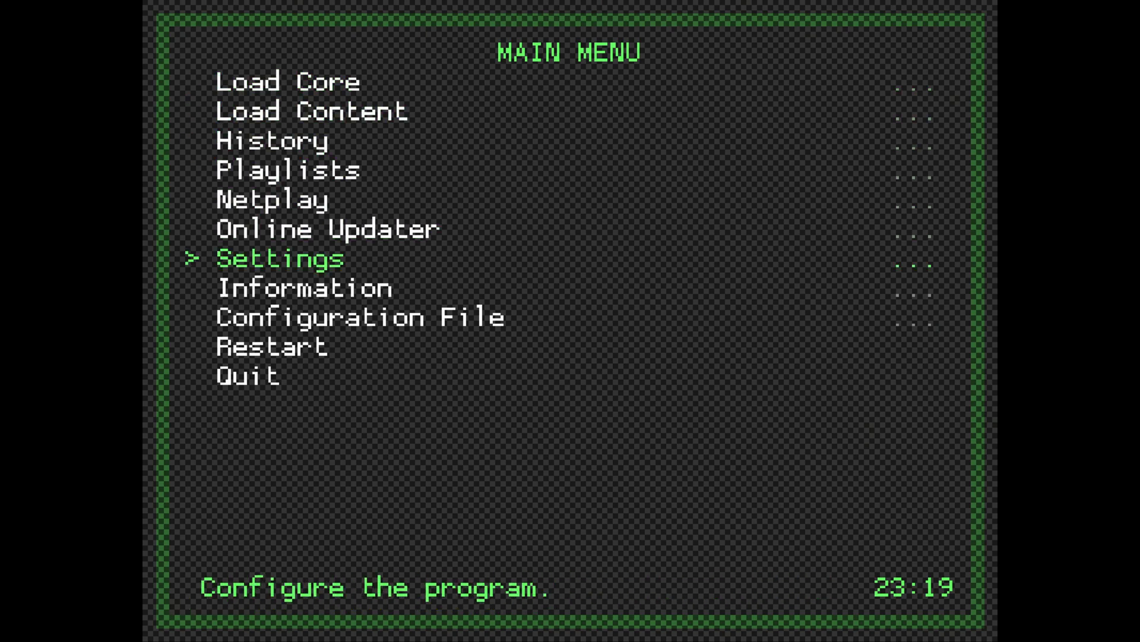
key(down)
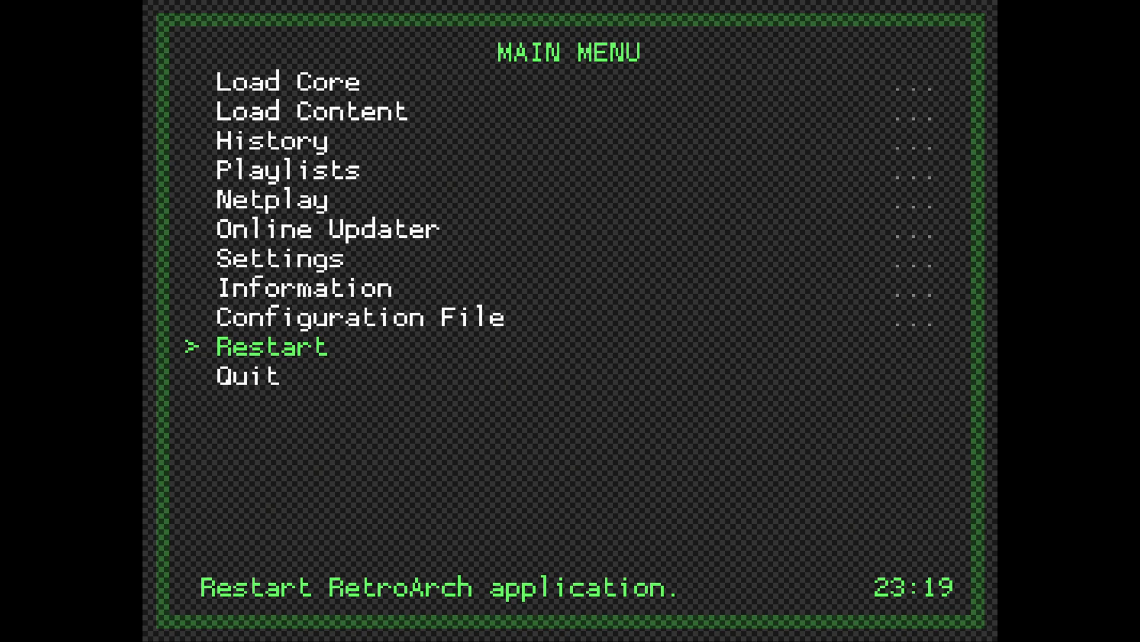
key(Up)
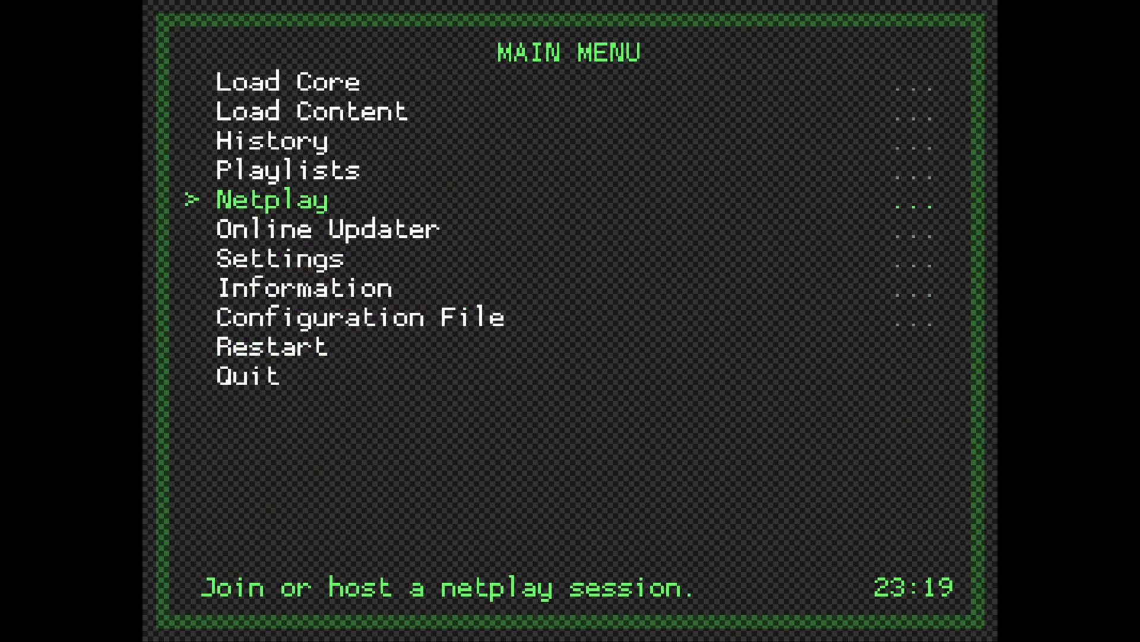
key(up)
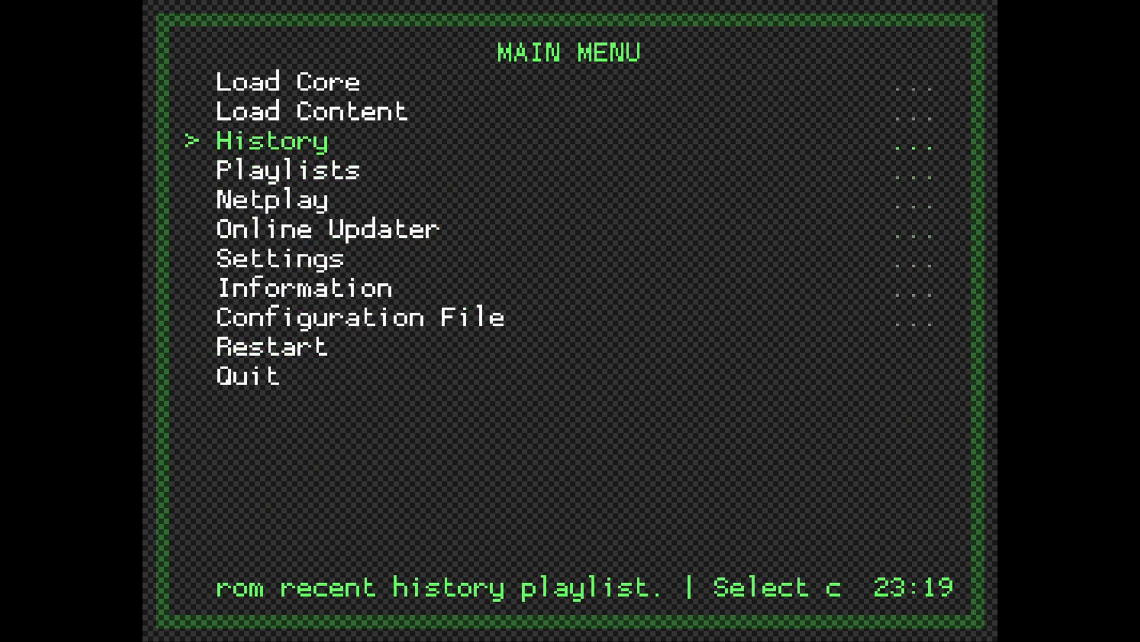
key(Up)
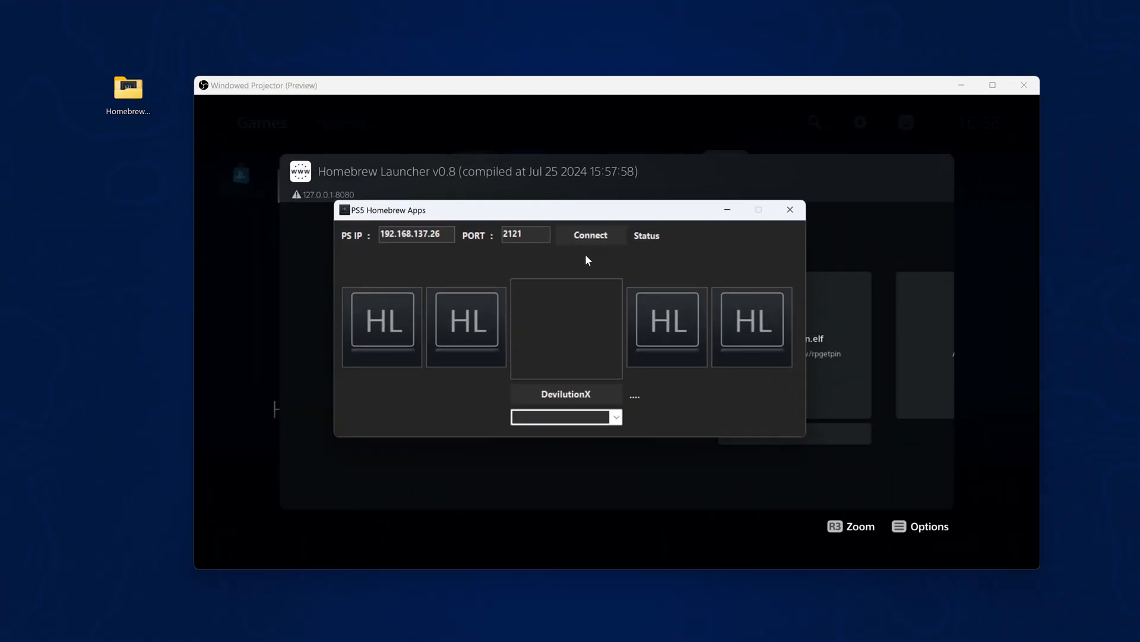
Connect to 192.168.137.26 and select RetroArch v0.0 from the available apps list.
click(591, 235)
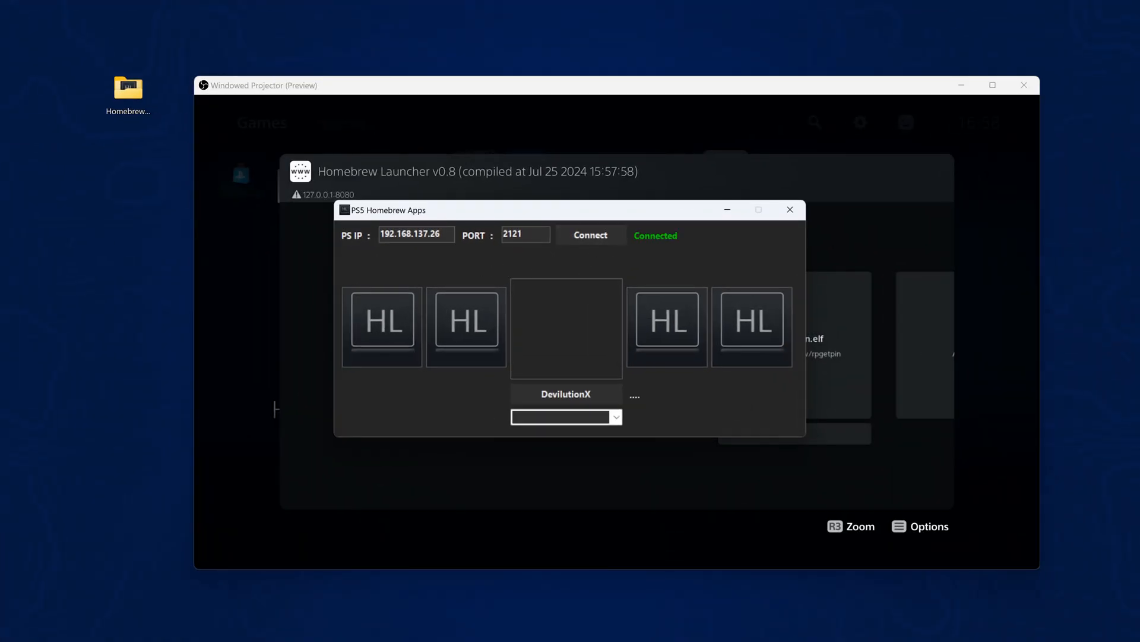
click(615, 417)
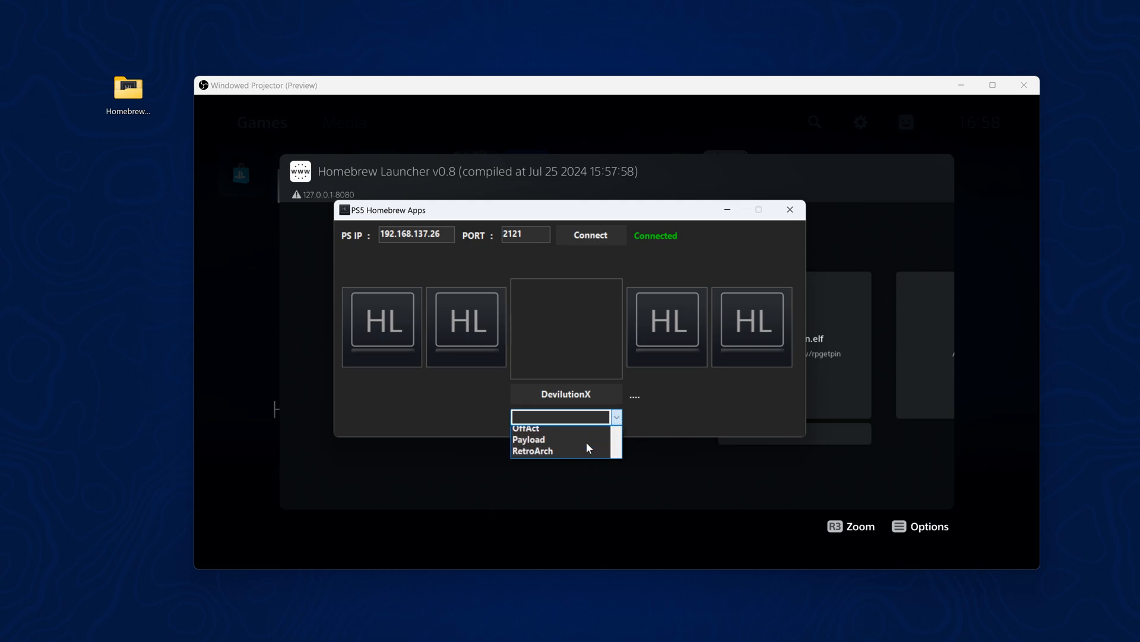
click(533, 450)
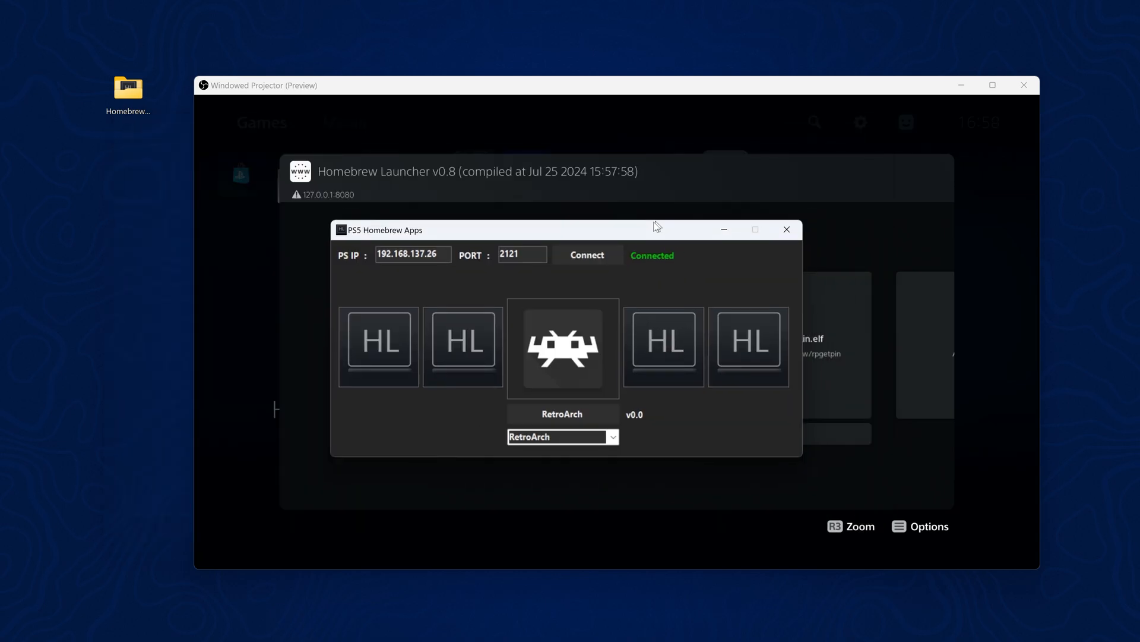
click(786, 229)
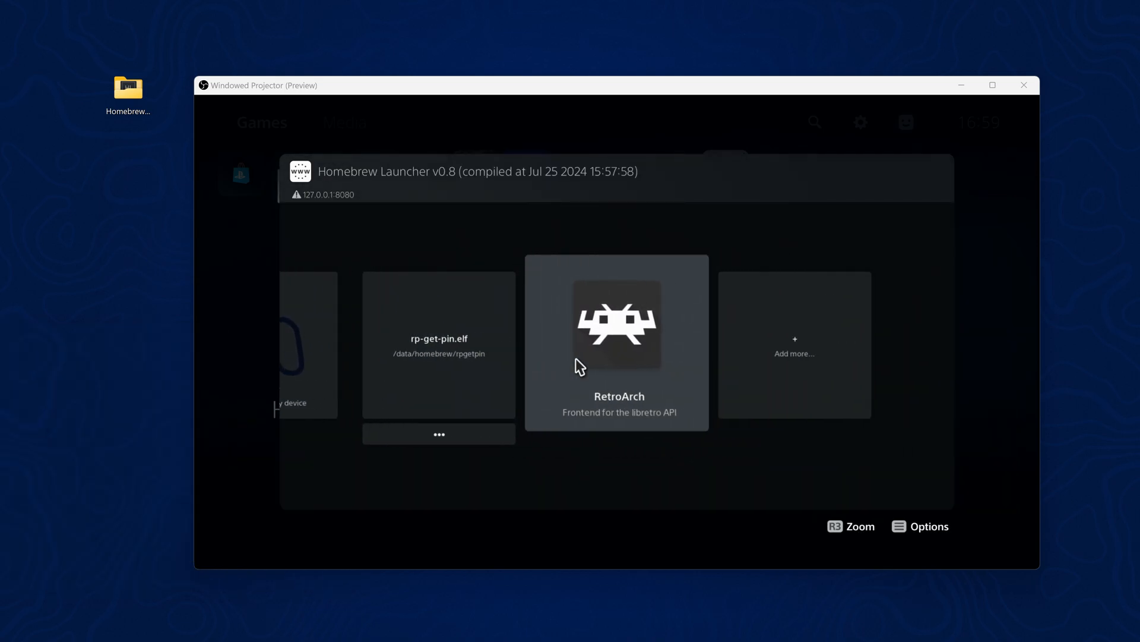
mouse_move(1074, 451)
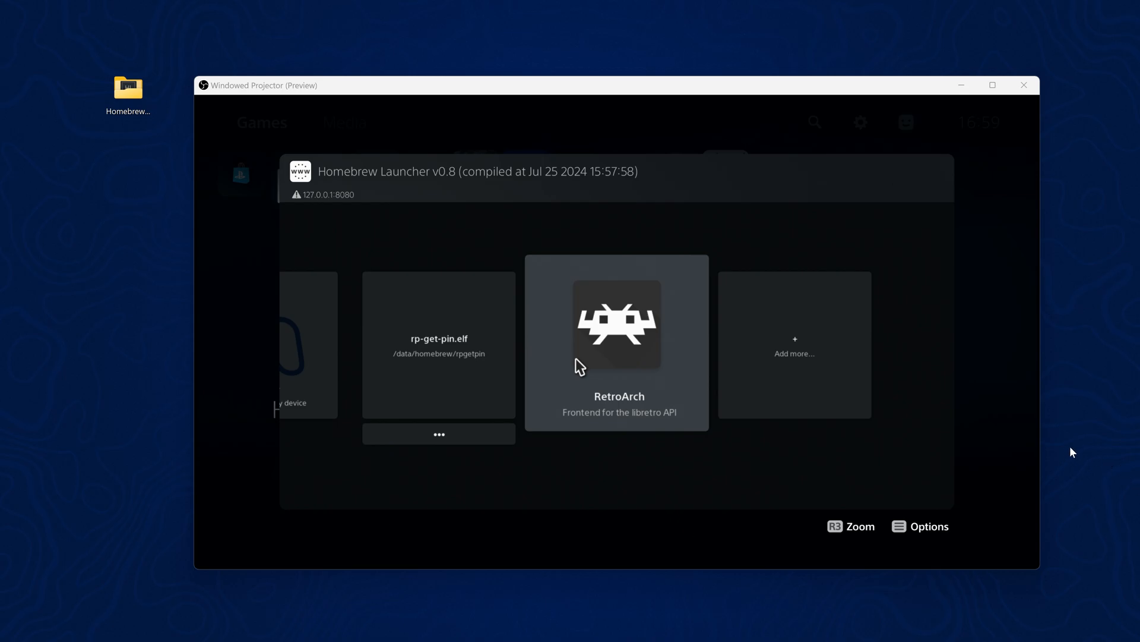
mouse_move(657, 486)
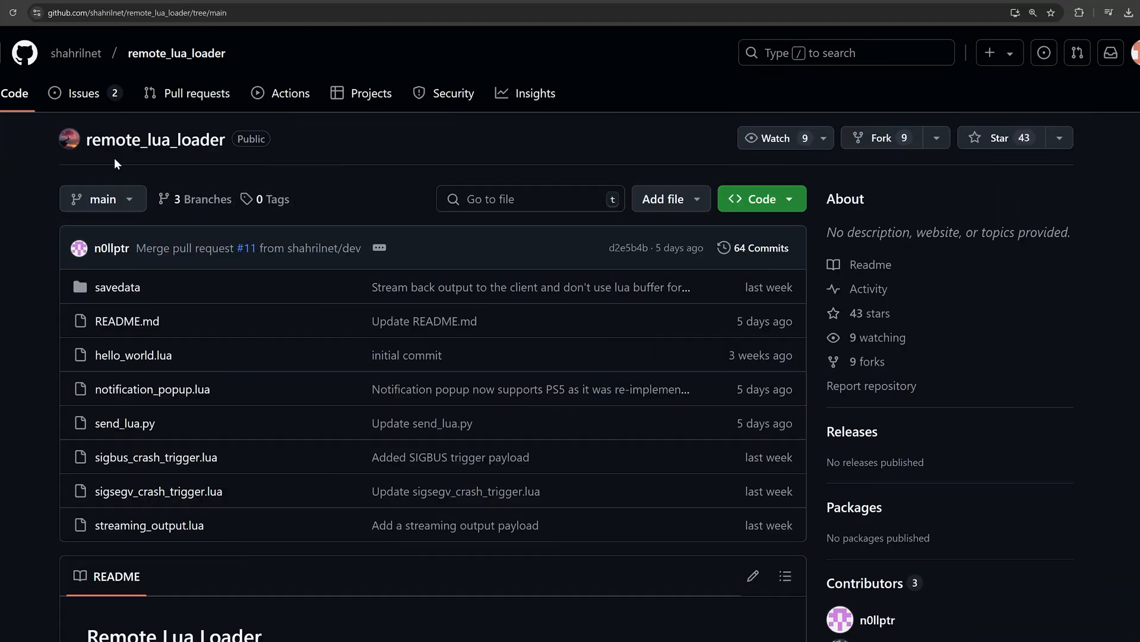
mouse_move(133, 355)
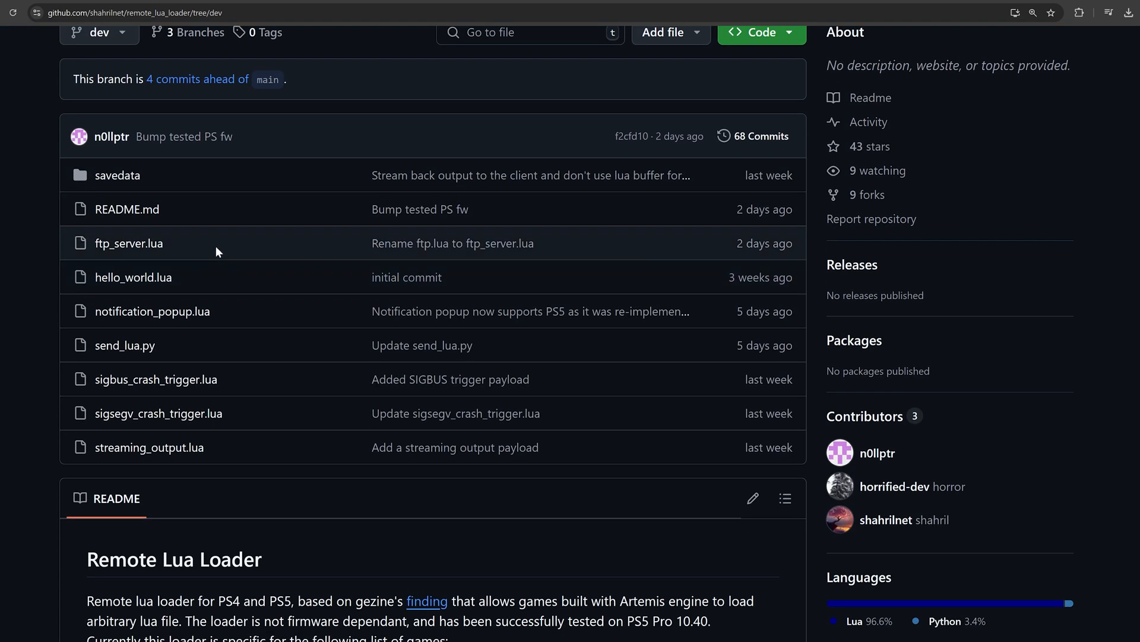
Highlight the ftp_server.lua file name in the remote_lua_loader dev branch.
double_click(128, 243)
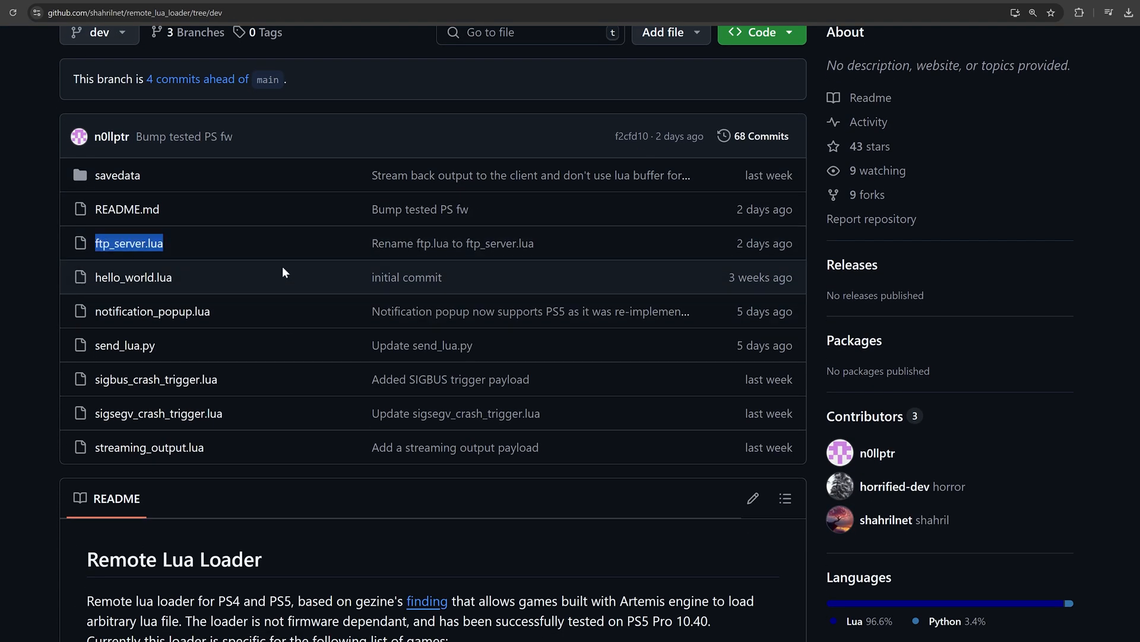
mouse_move(298, 286)
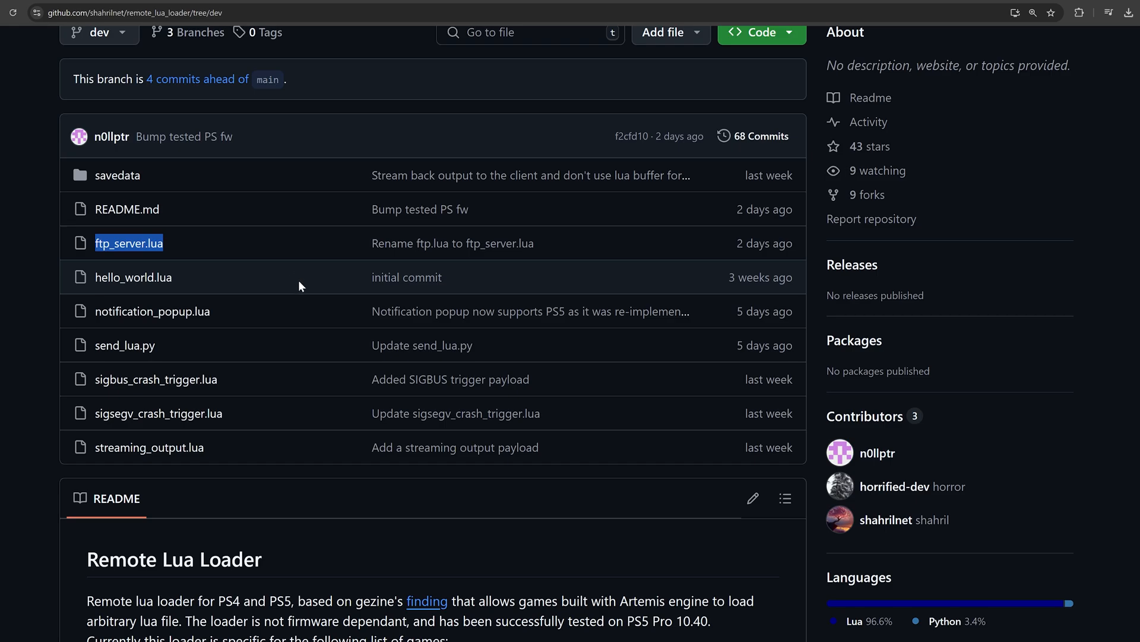
mouse_move(300, 252)
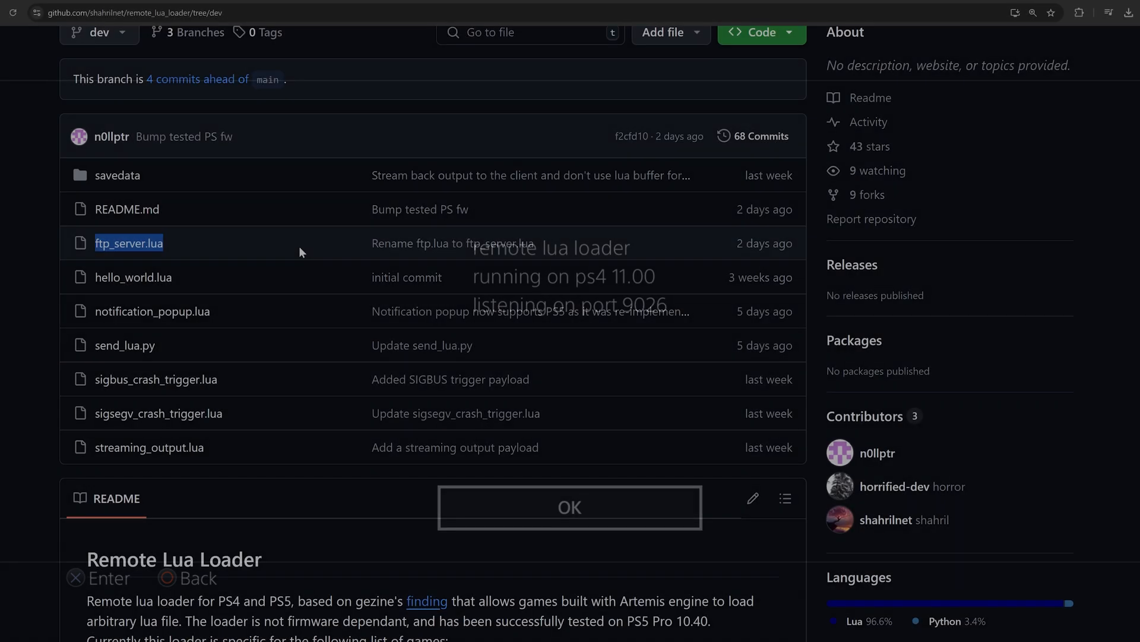
Acknowledge the notice that the remote lua loader is listening on port 9026.
click(570, 507)
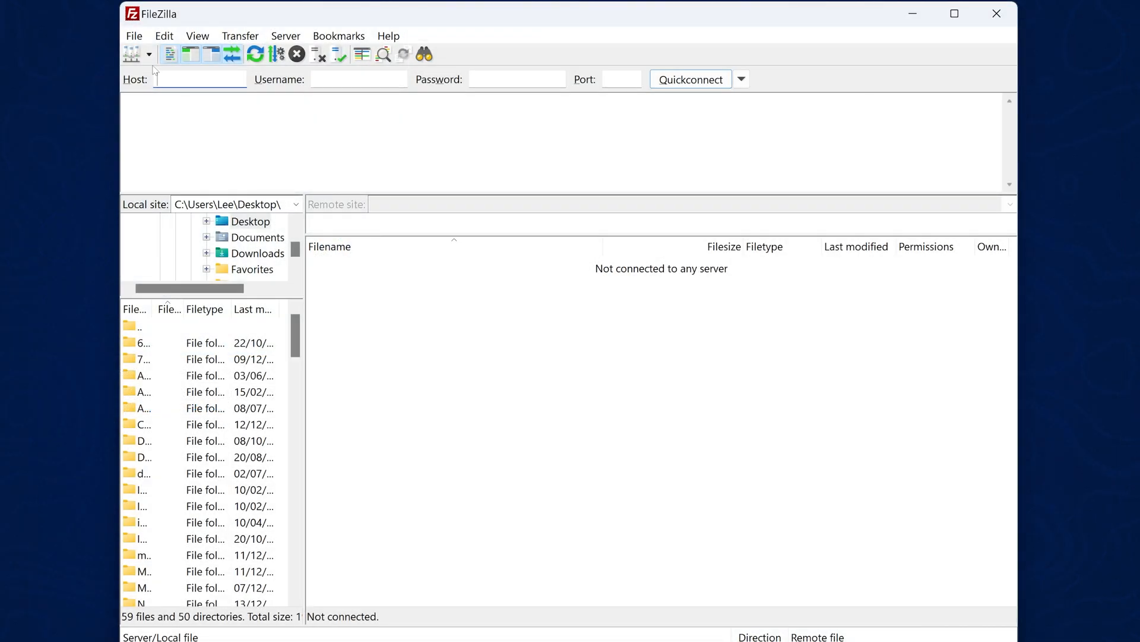
Add a new Site Manager entry 'lua' with host 192.168.137.111 and port 1337.
click(132, 54)
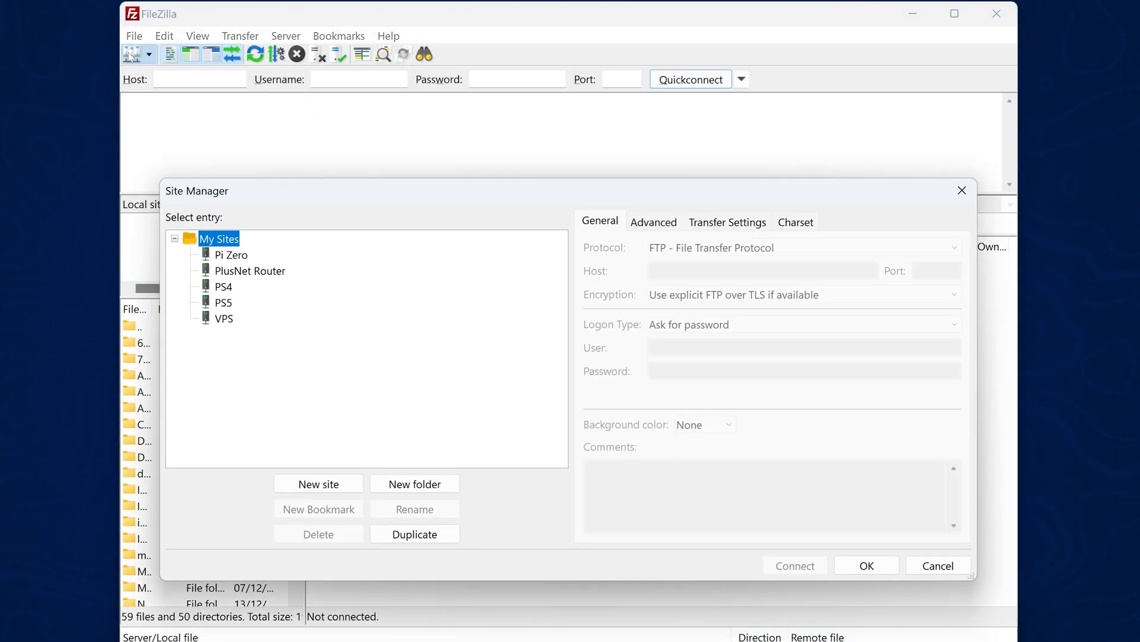
click(318, 483)
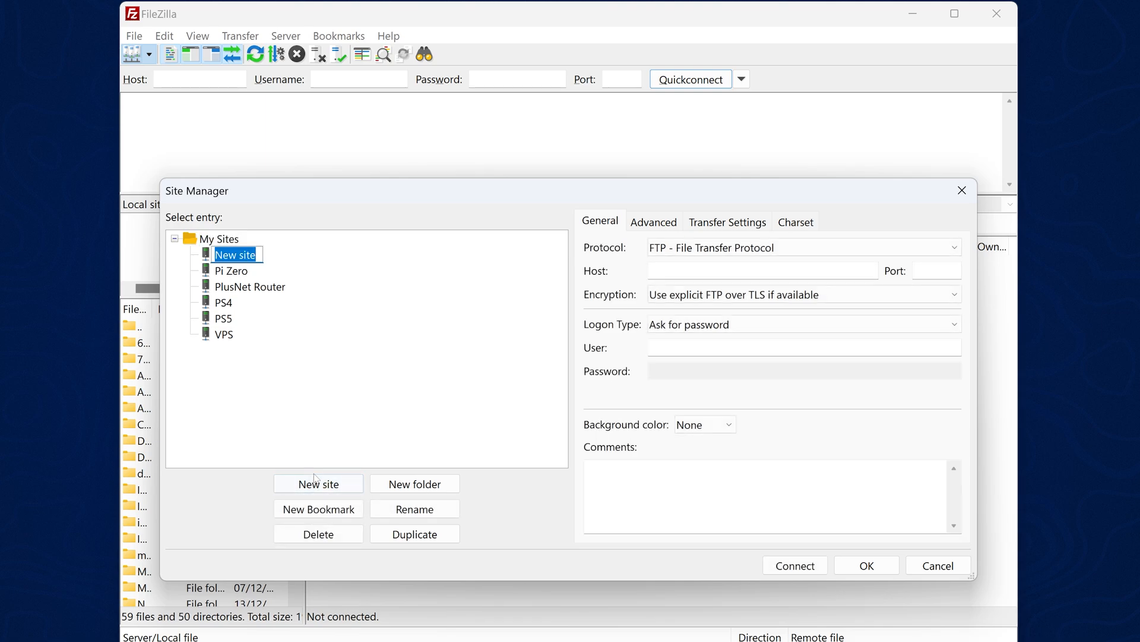
text(lua)
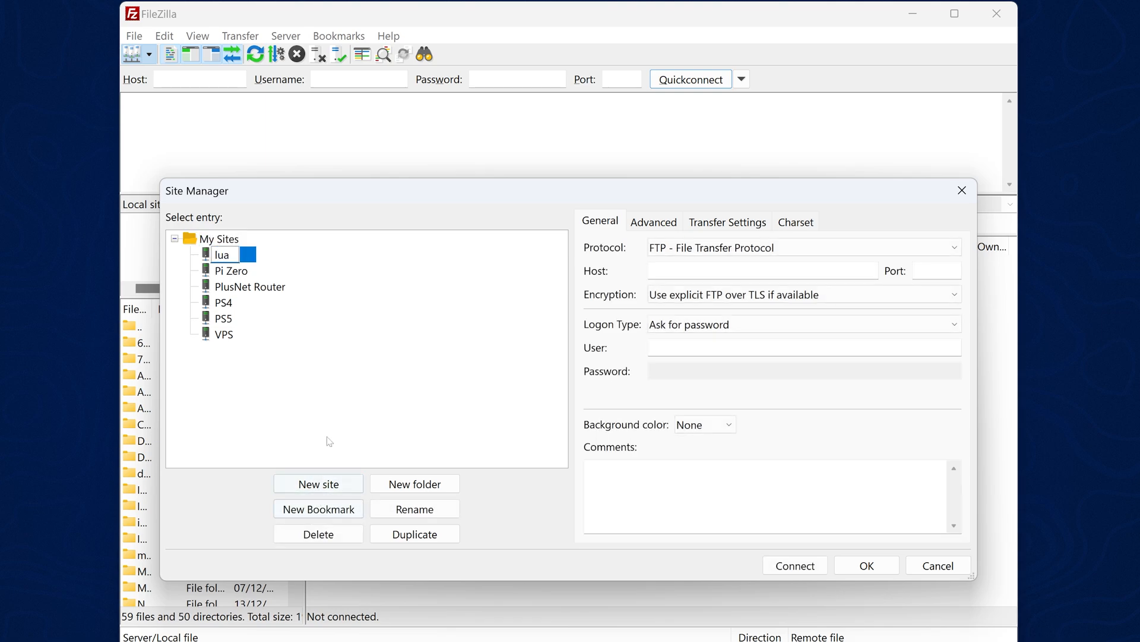
click(762, 270)
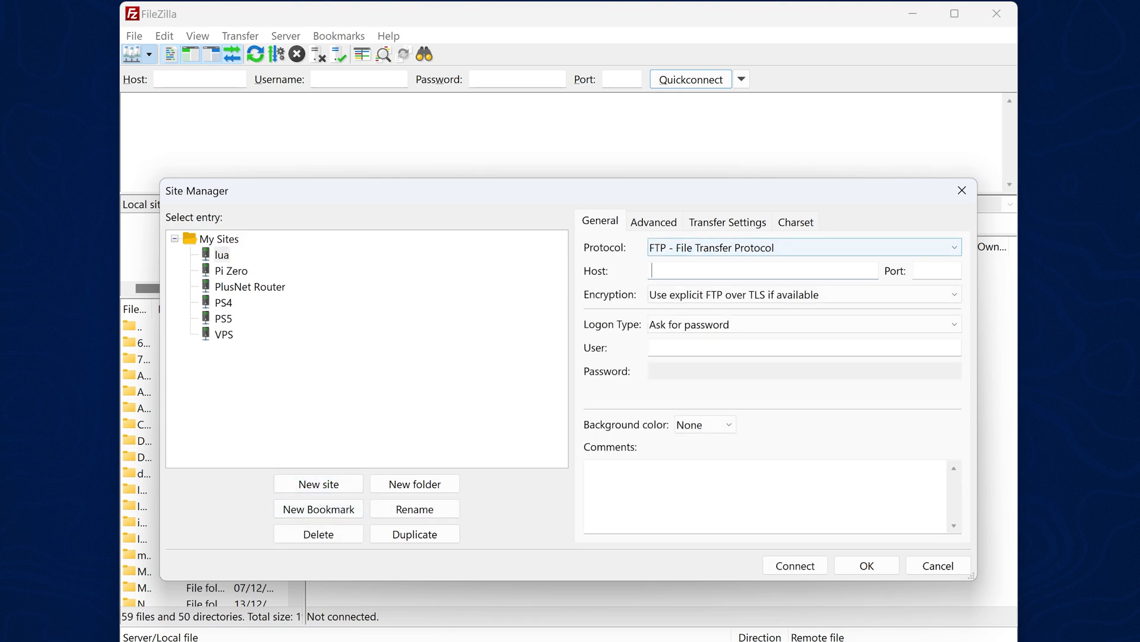
text(192.168.137.111)
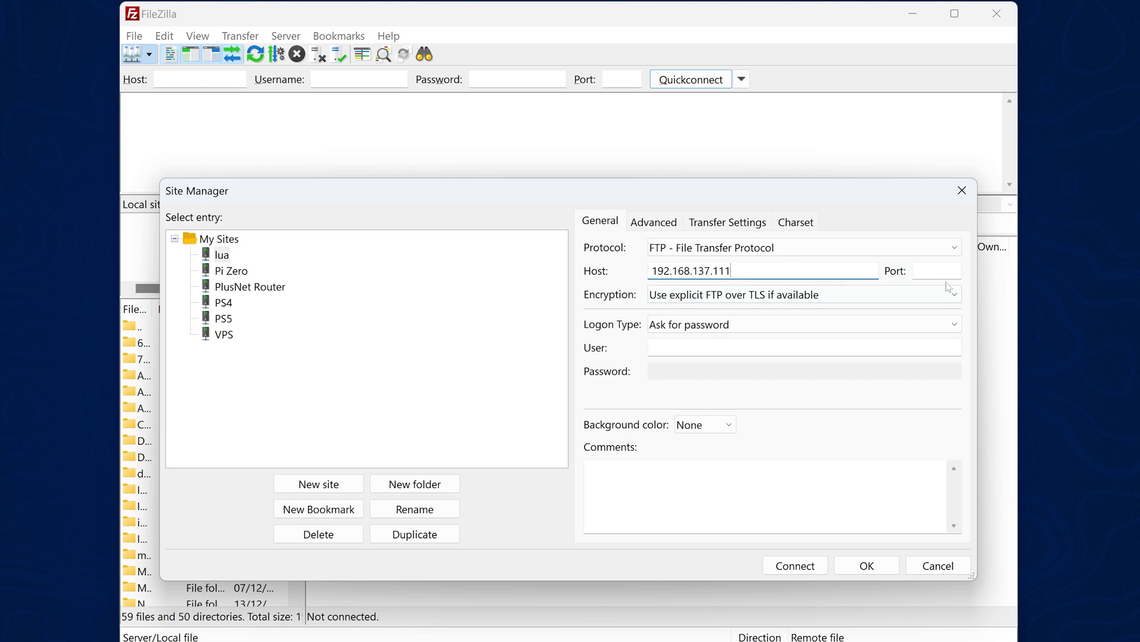
text(1337)
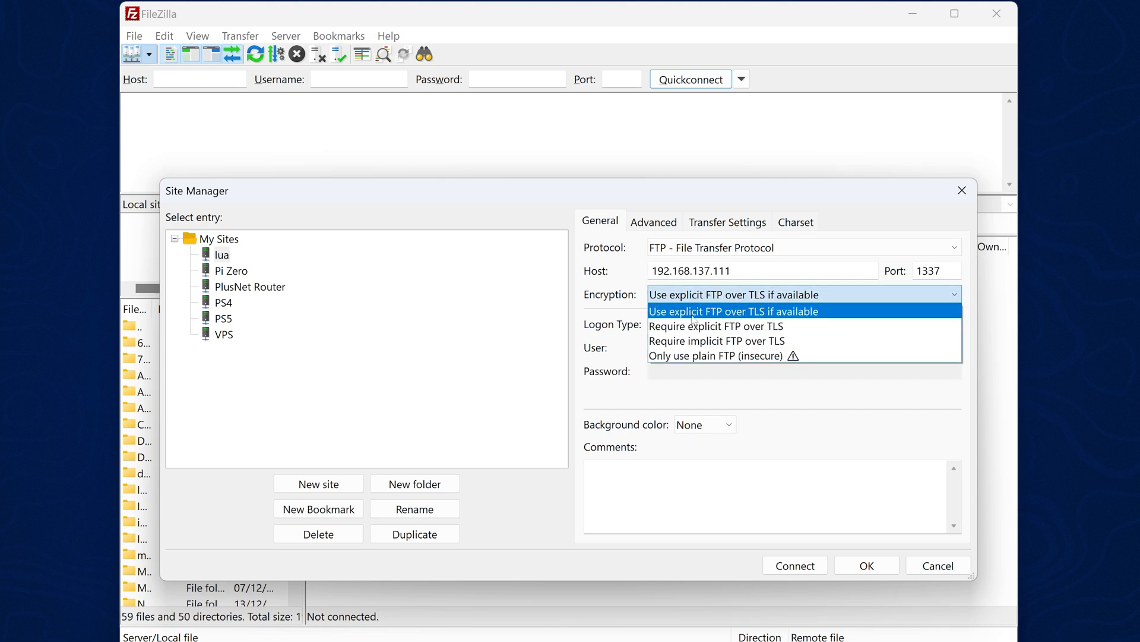
Set plain FTP, Anonymous logon and Active transfer mode for 'lua', then save it.
click(715, 355)
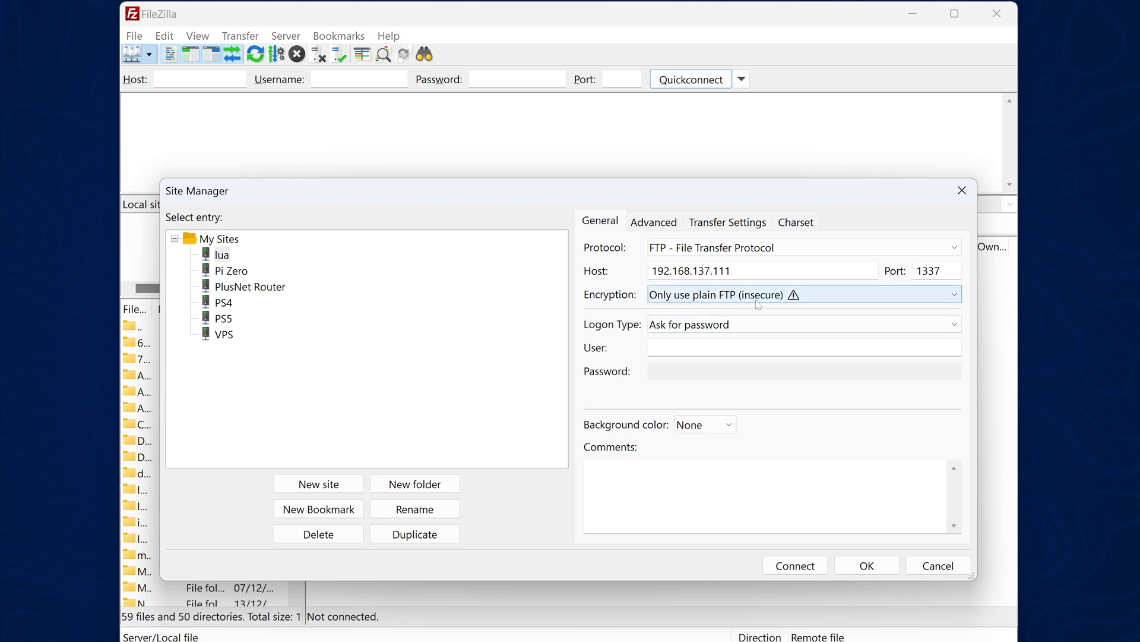
click(799, 324)
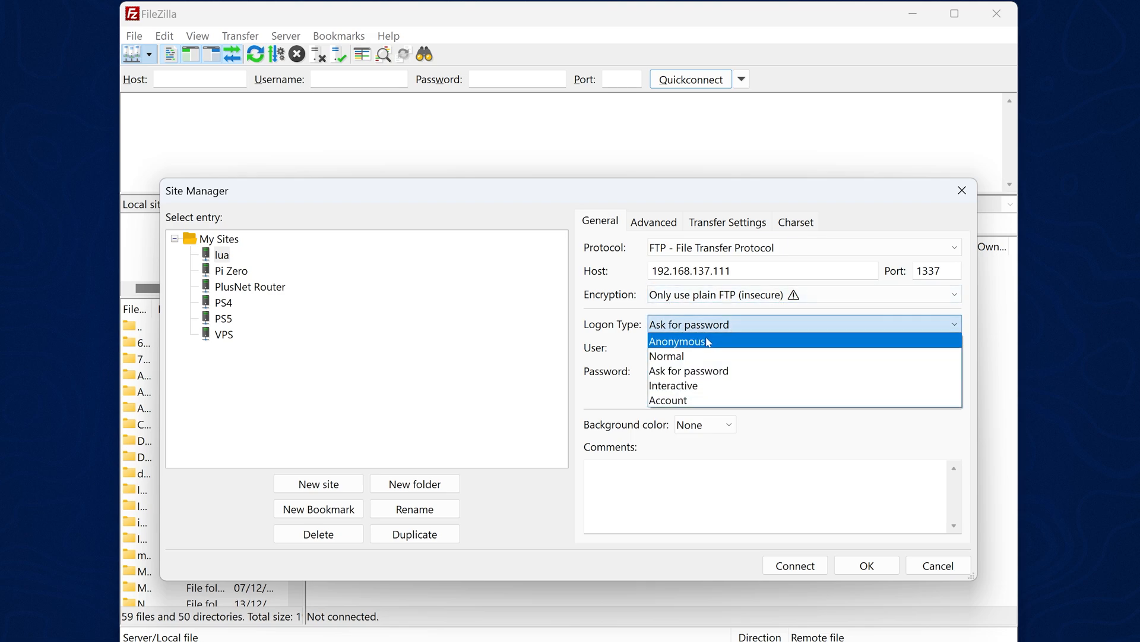
click(679, 341)
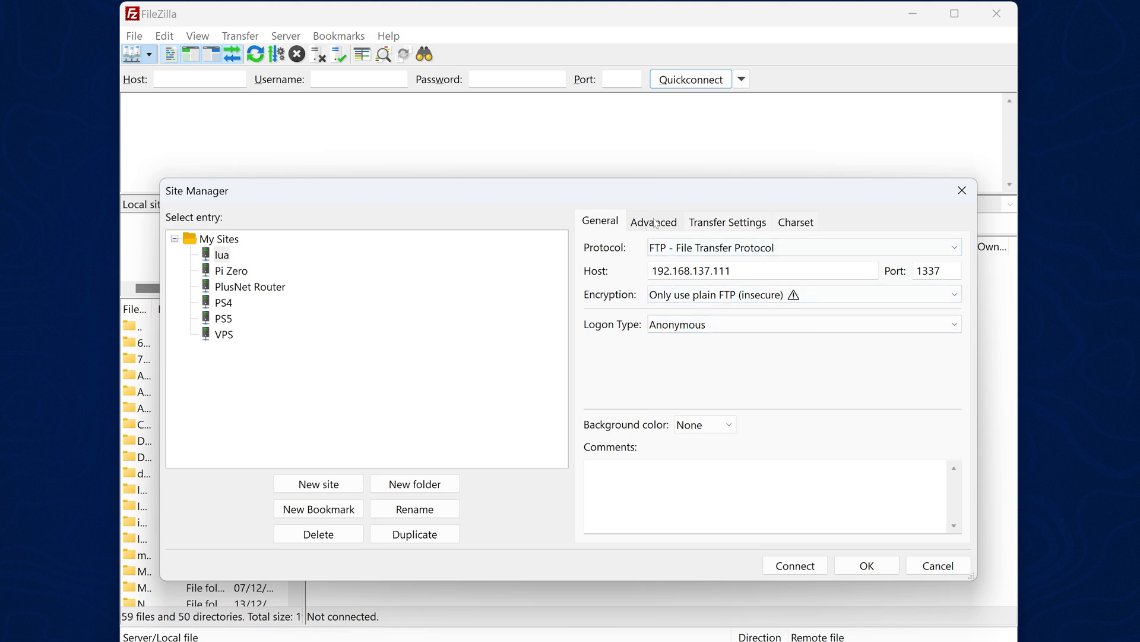
click(727, 222)
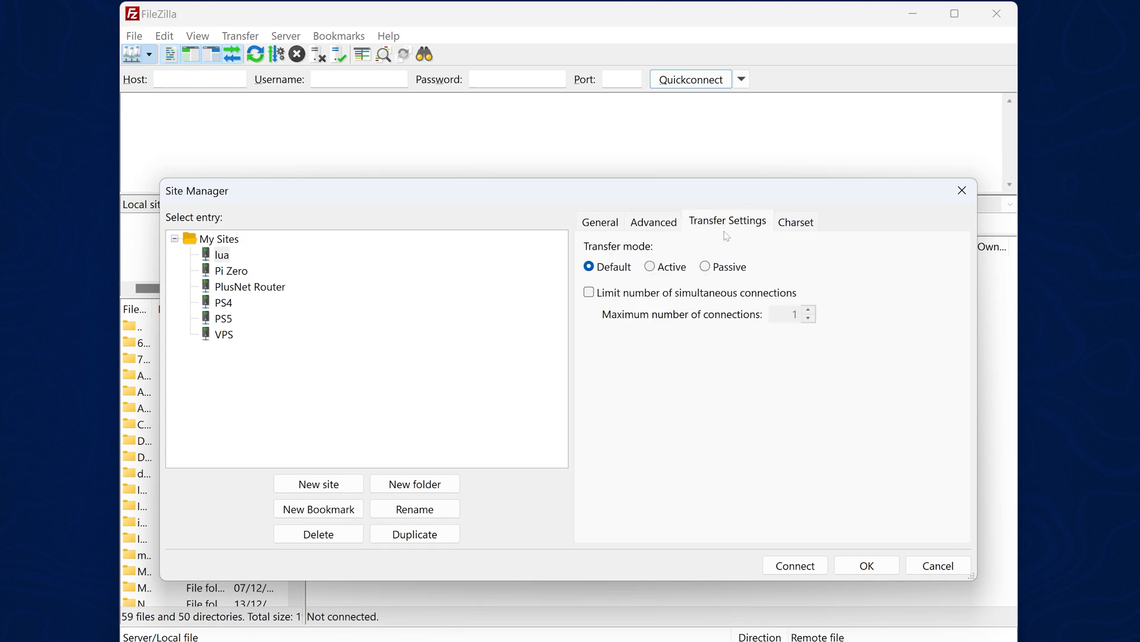
click(649, 266)
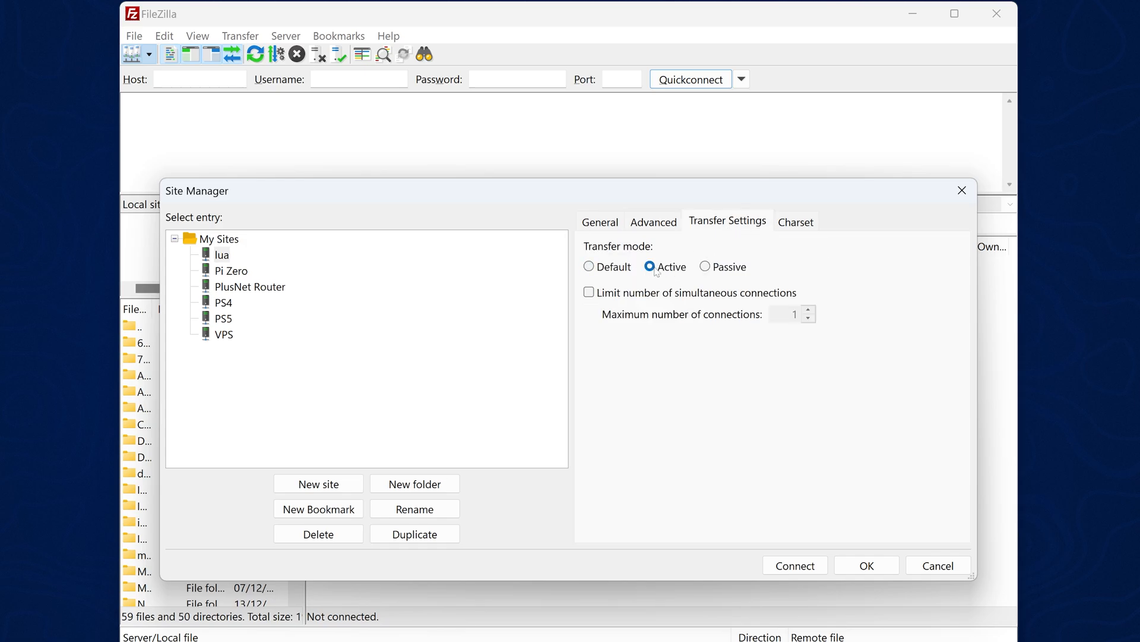
click(599, 222)
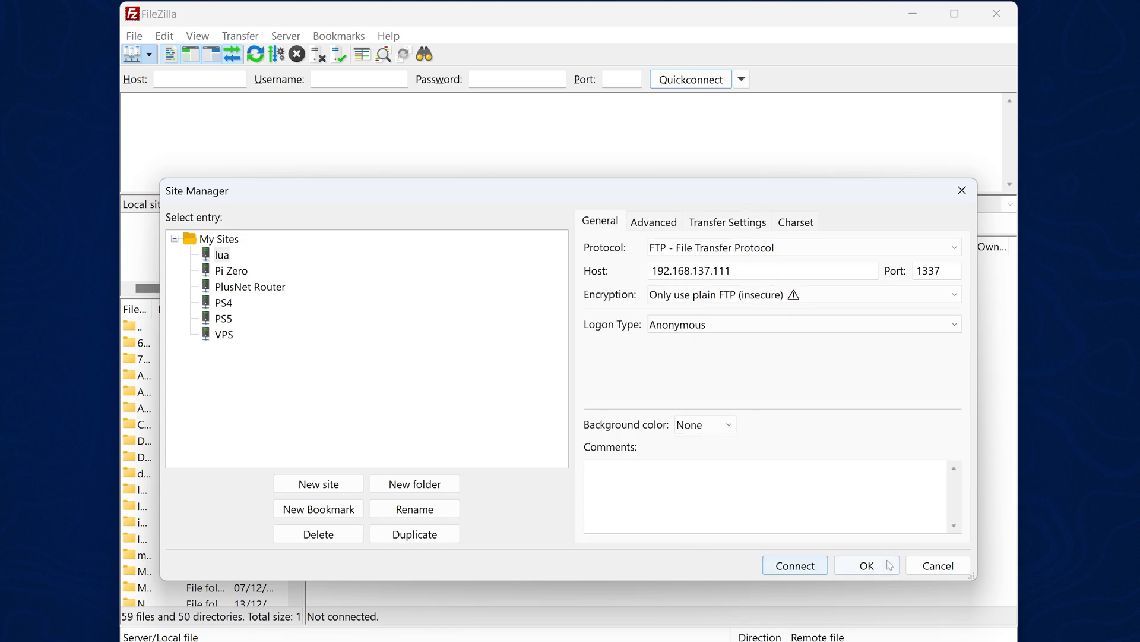
click(866, 566)
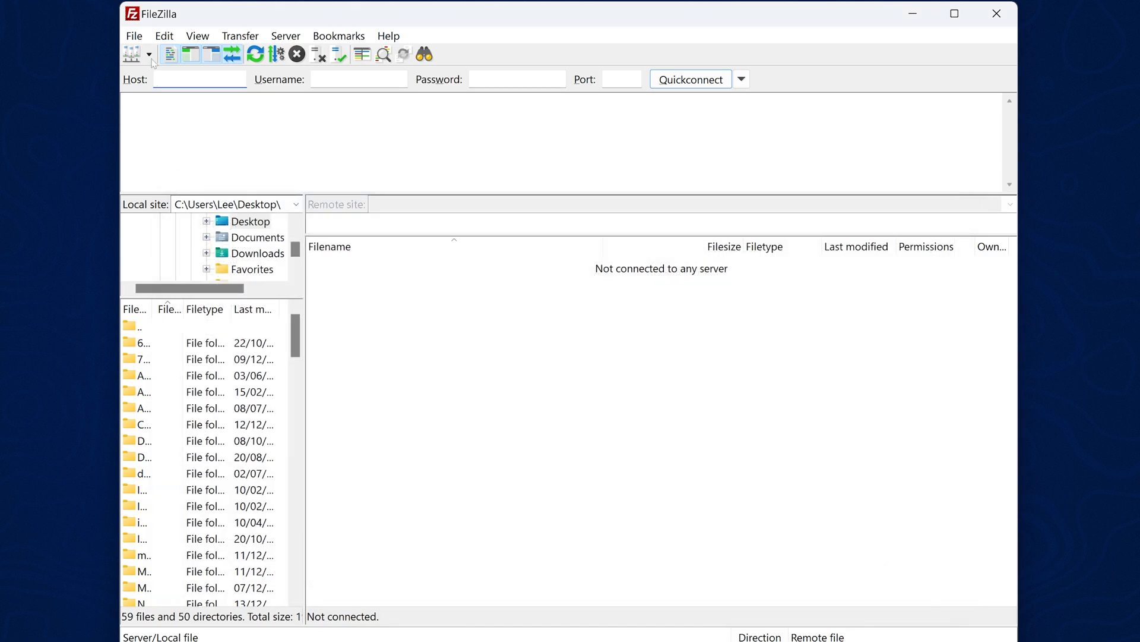
Connect to the lua site and browse into sce_module and system_tmp, returning to root.
click(689, 78)
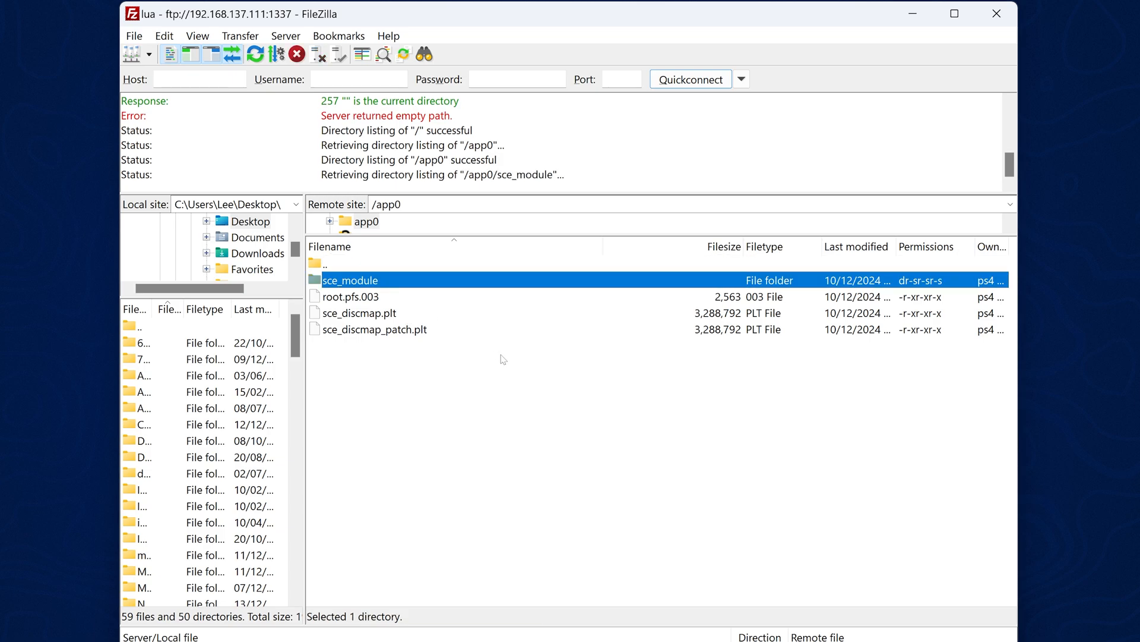
double_click(349, 280)
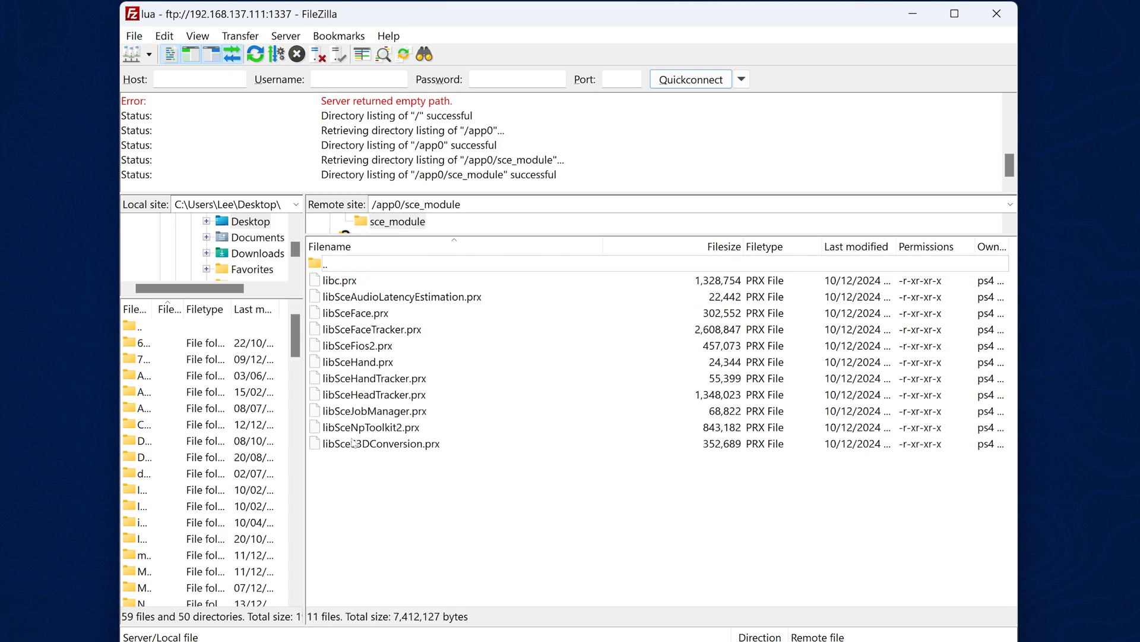
double_click(326, 264)
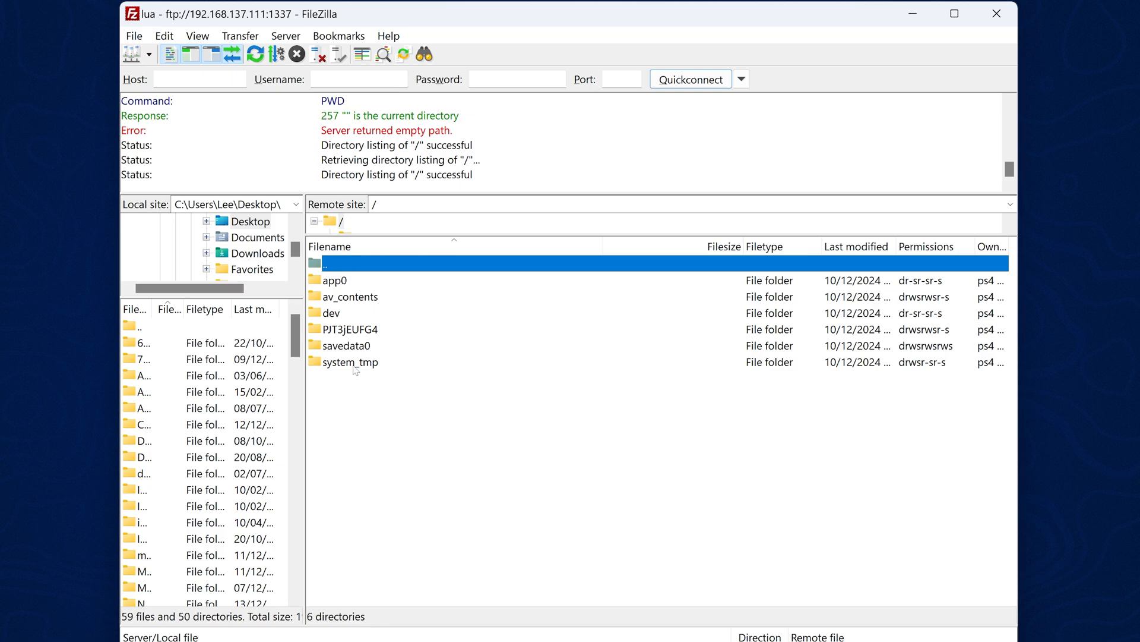
double_click(351, 361)
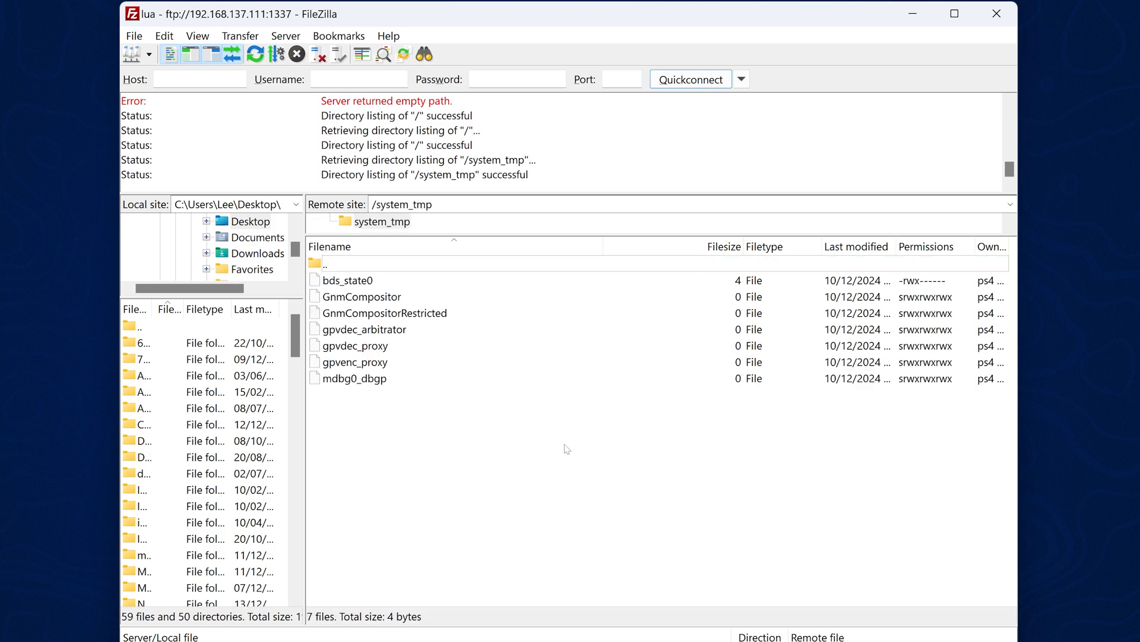
click(335, 264)
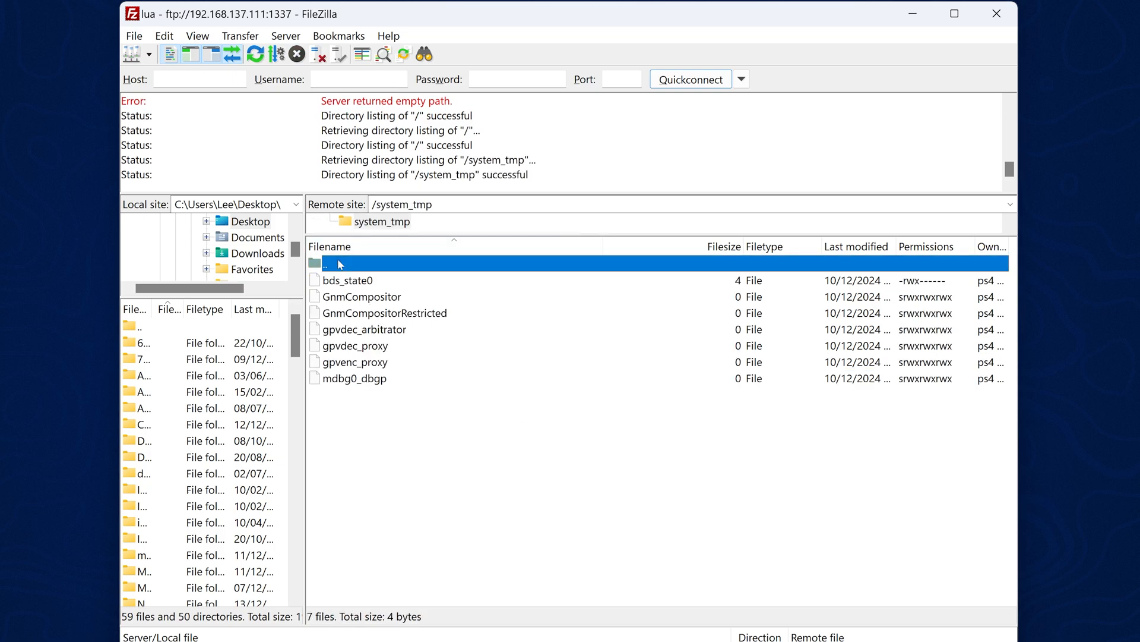
double_click(325, 264)
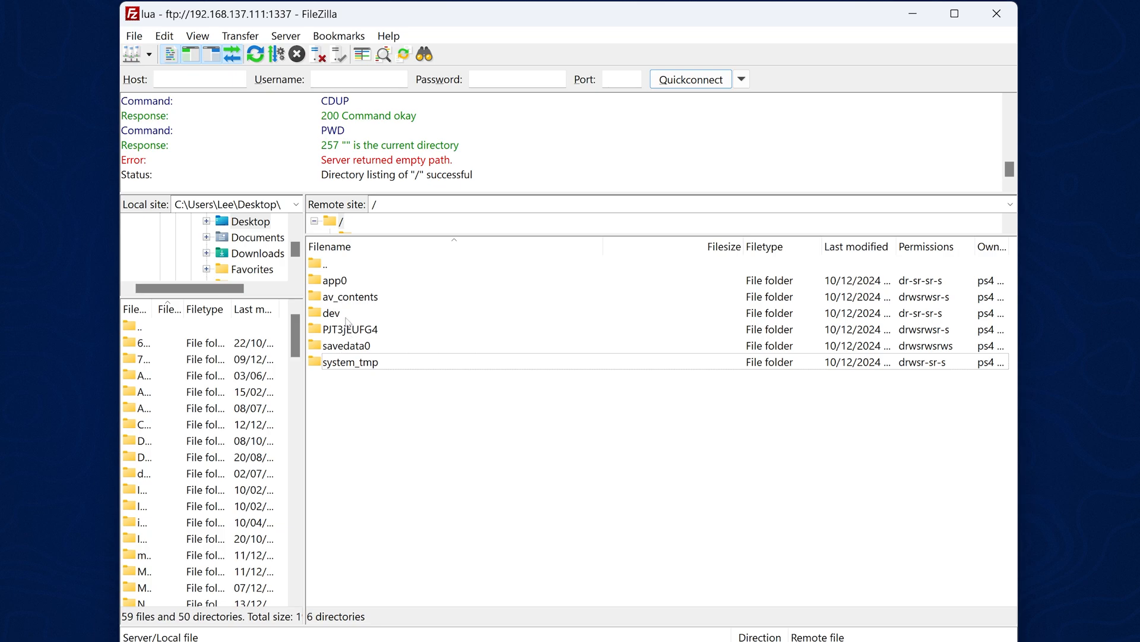
Browse the dev and av_contents folders, ending back at the console's / directory.
double_click(333, 312)
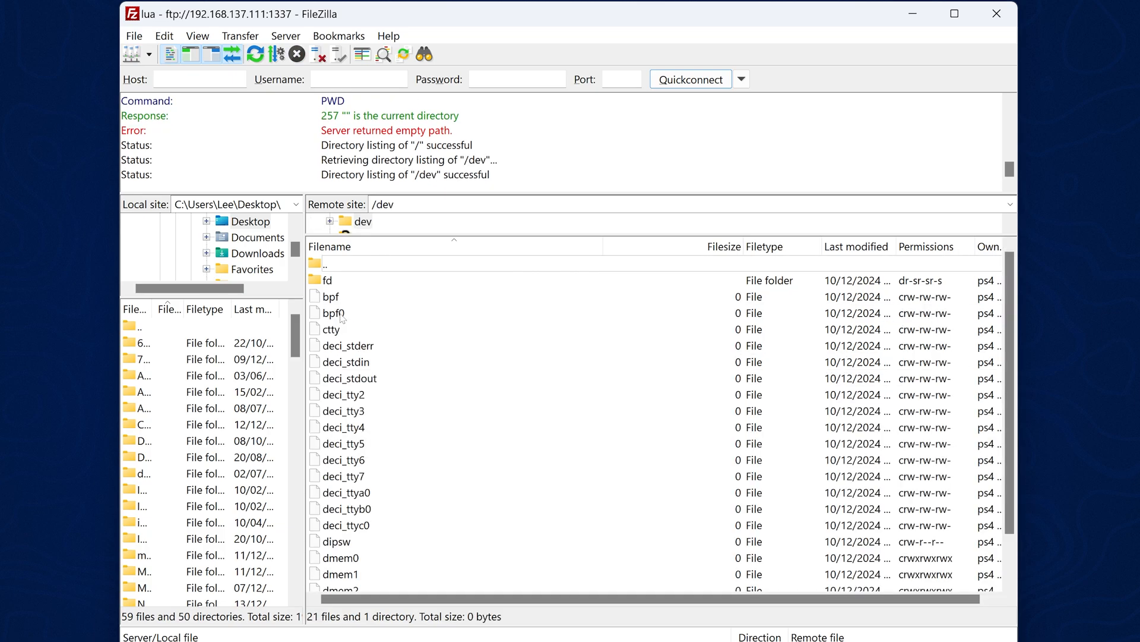
click(329, 245)
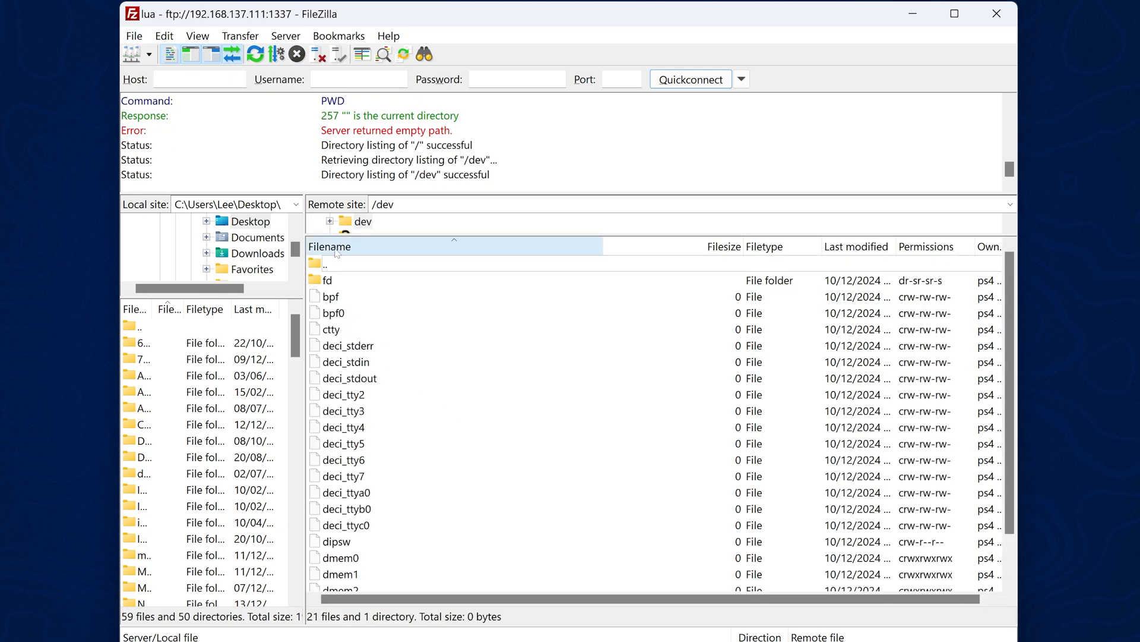
double_click(325, 263)
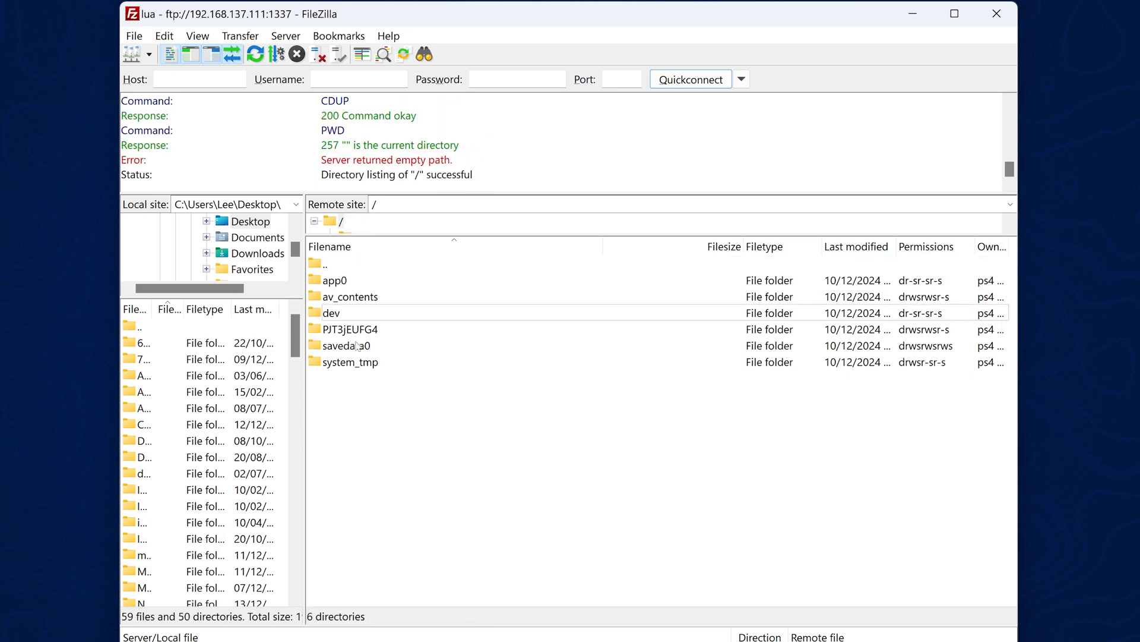
mouse_move(385, 300)
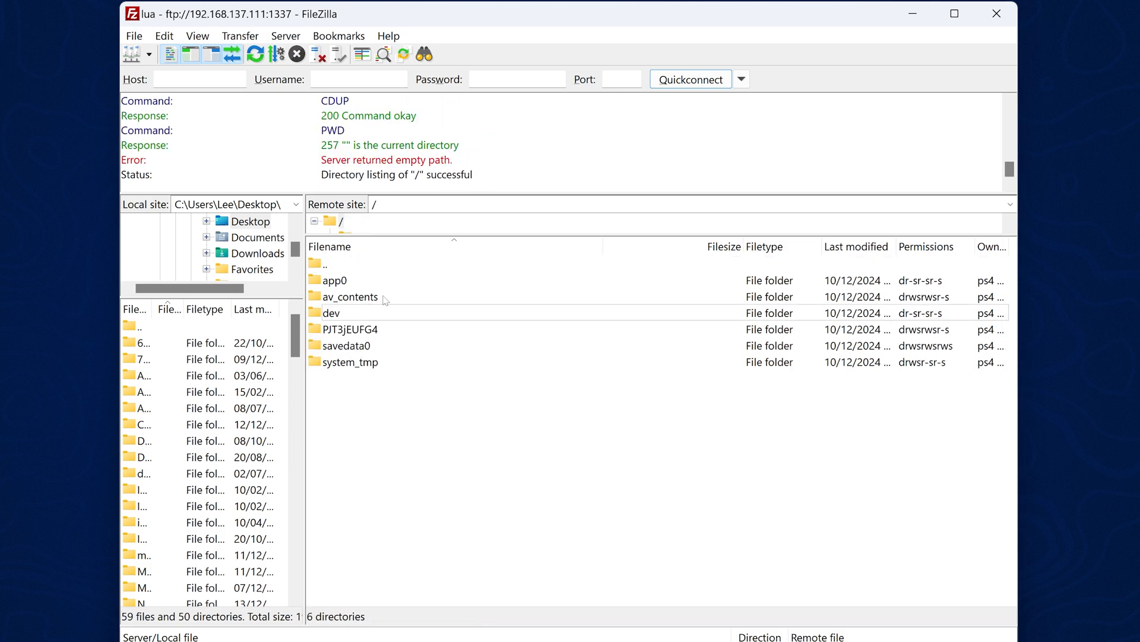
click(349, 296)
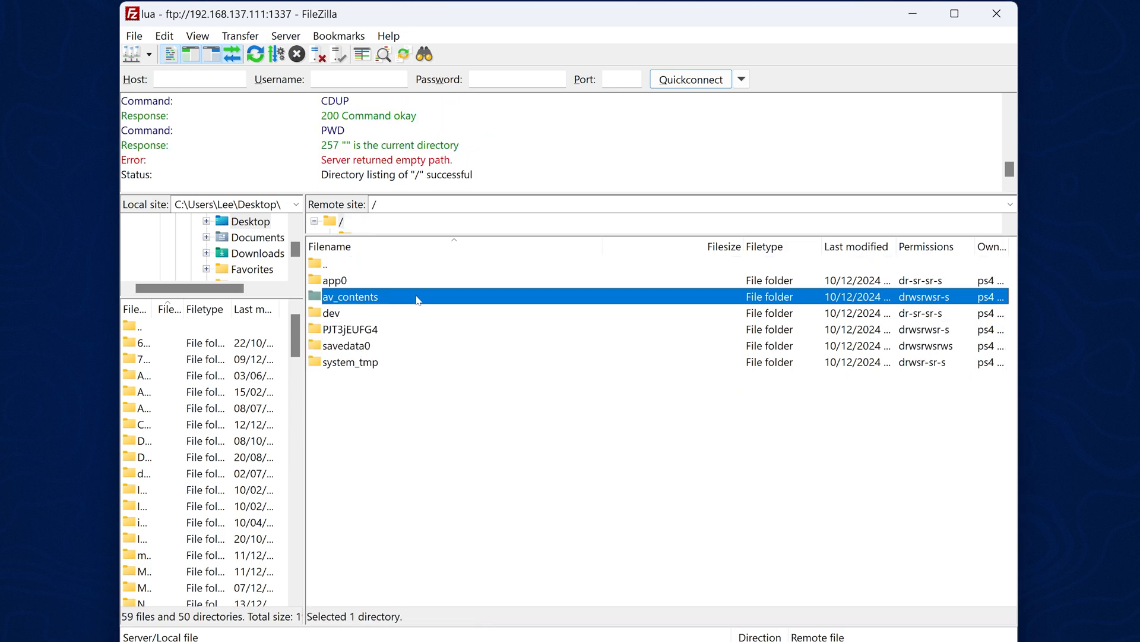
double_click(349, 296)
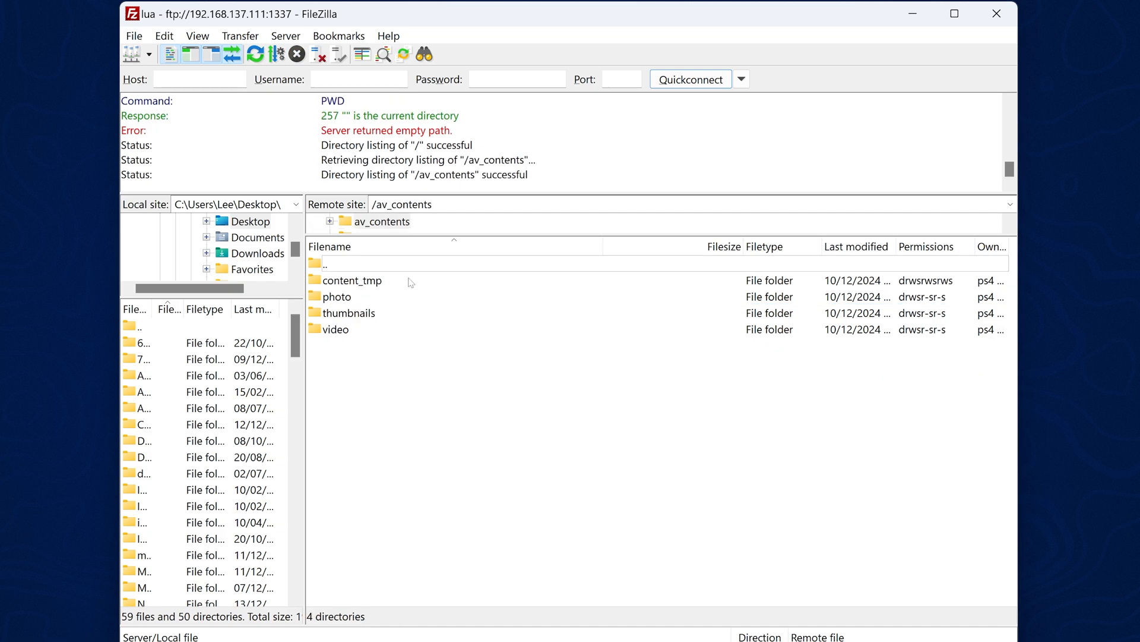
mouse_move(386, 271)
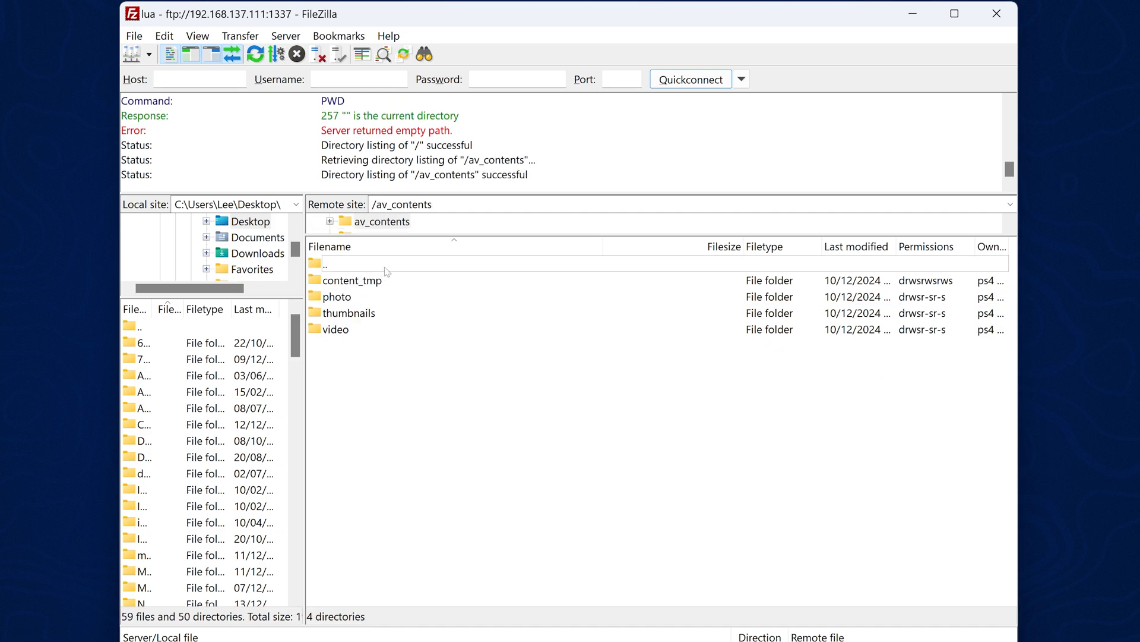
double_click(325, 263)
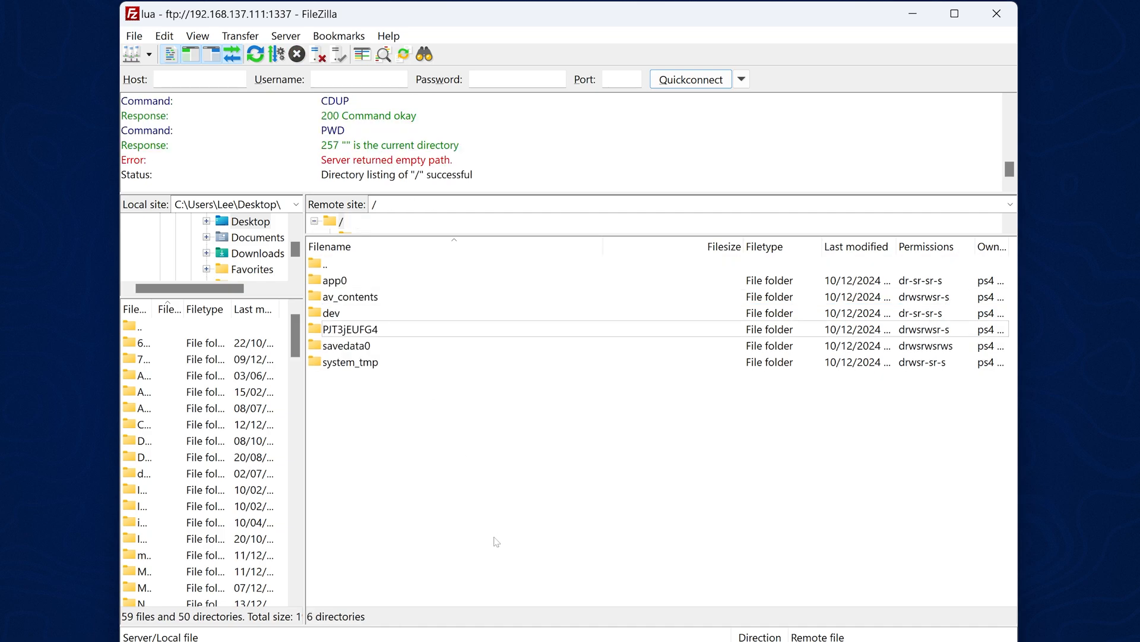
mouse_move(519, 455)
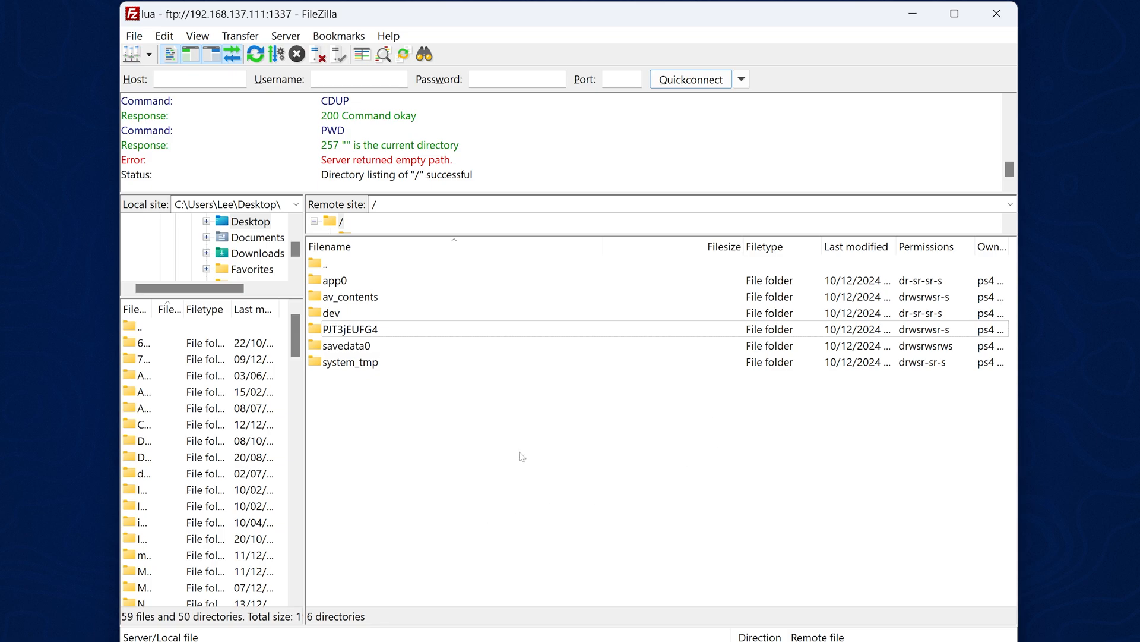
mouse_move(997, 13)
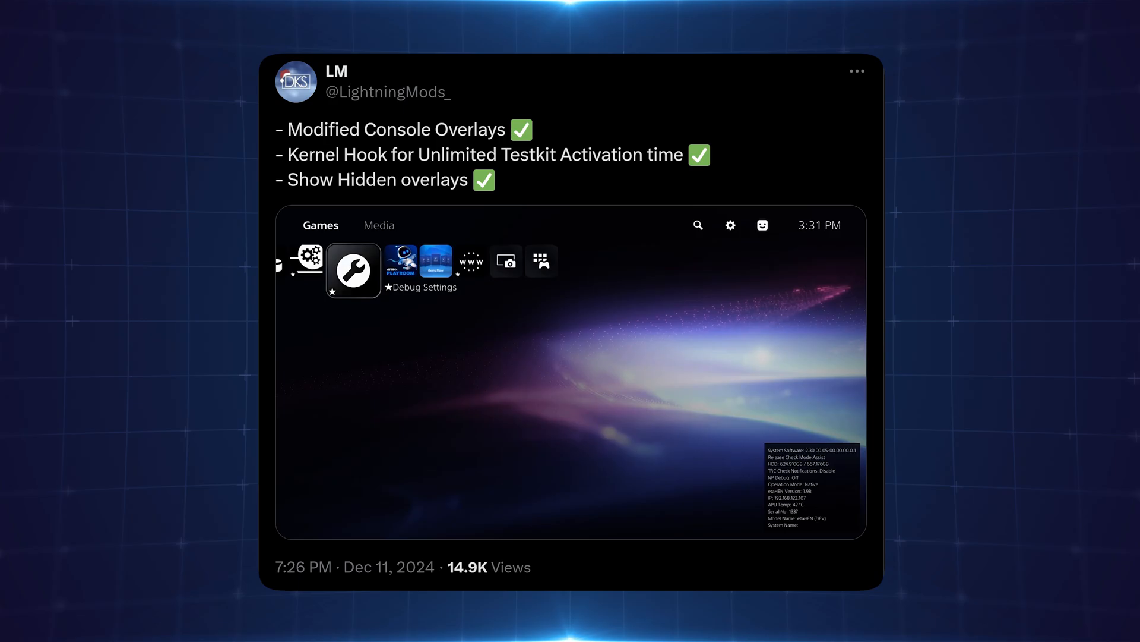
View the X post's media showing Debug Settings, TestKit Menu and etaHEN Toolbox.
click(353, 269)
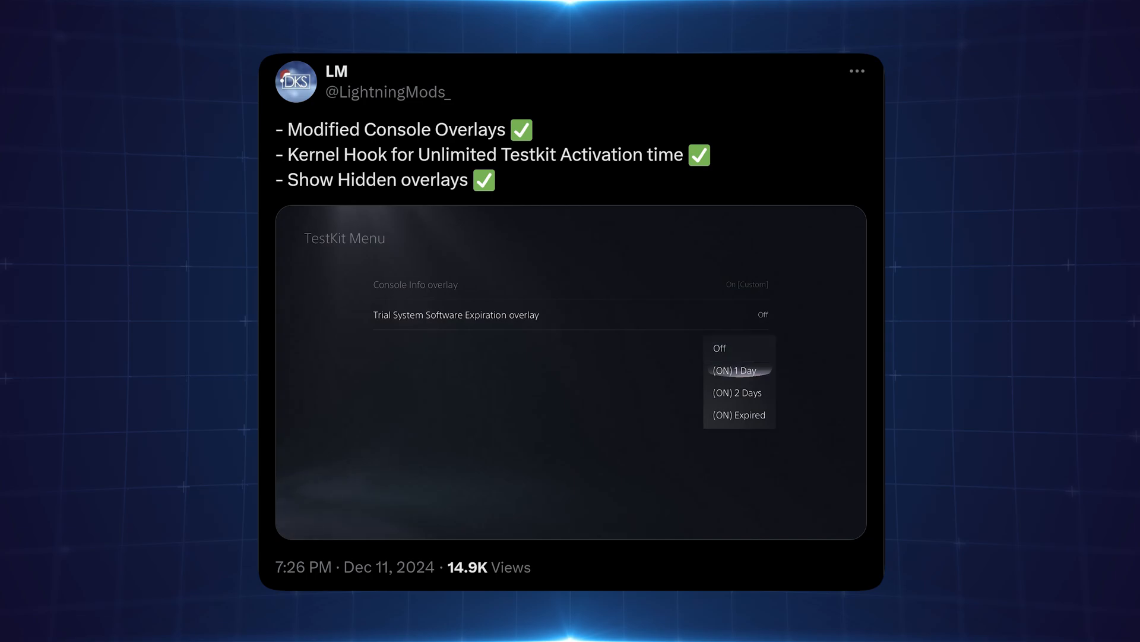
click(734, 371)
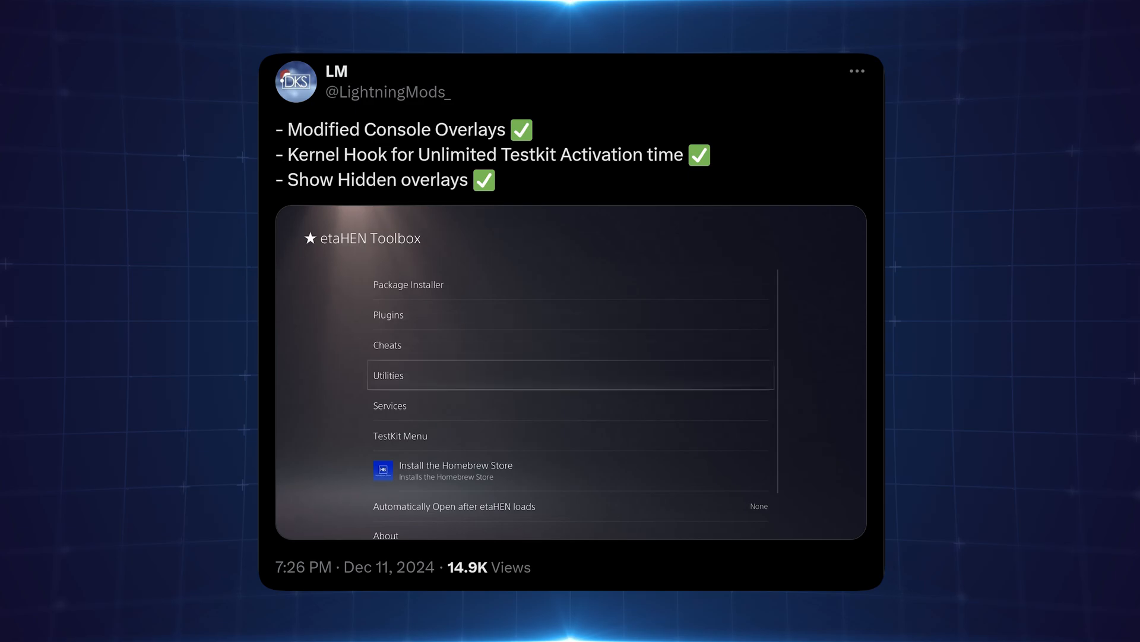
click(400, 436)
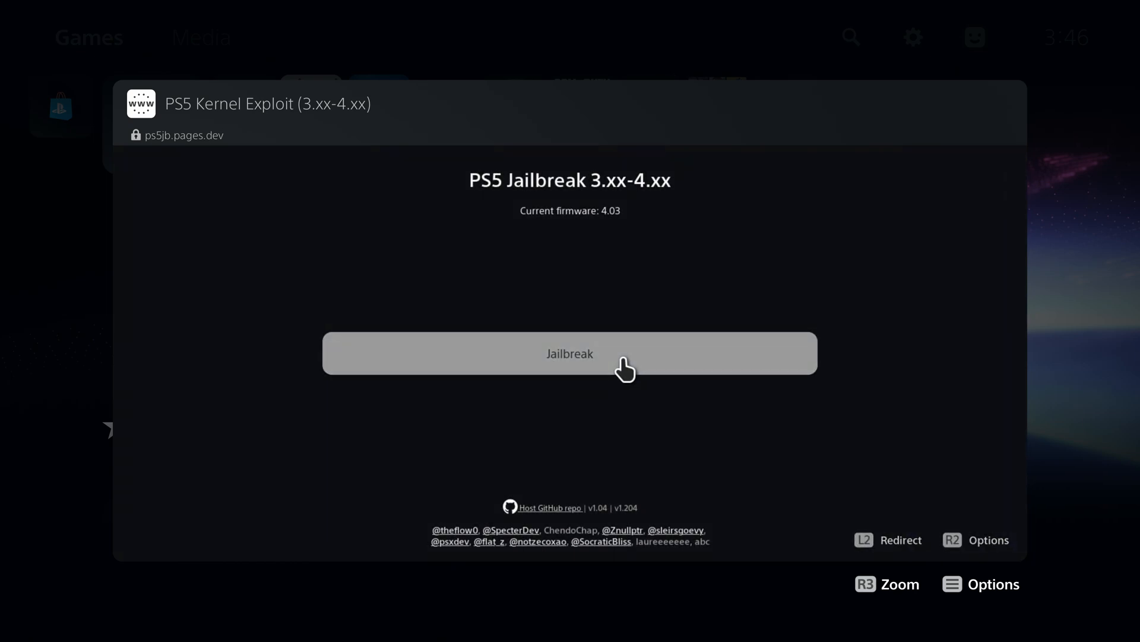
Start the 4.03 jailbreak on ps5jb.pages.dev, reaching the 'Triggering UAF' status.
click(569, 353)
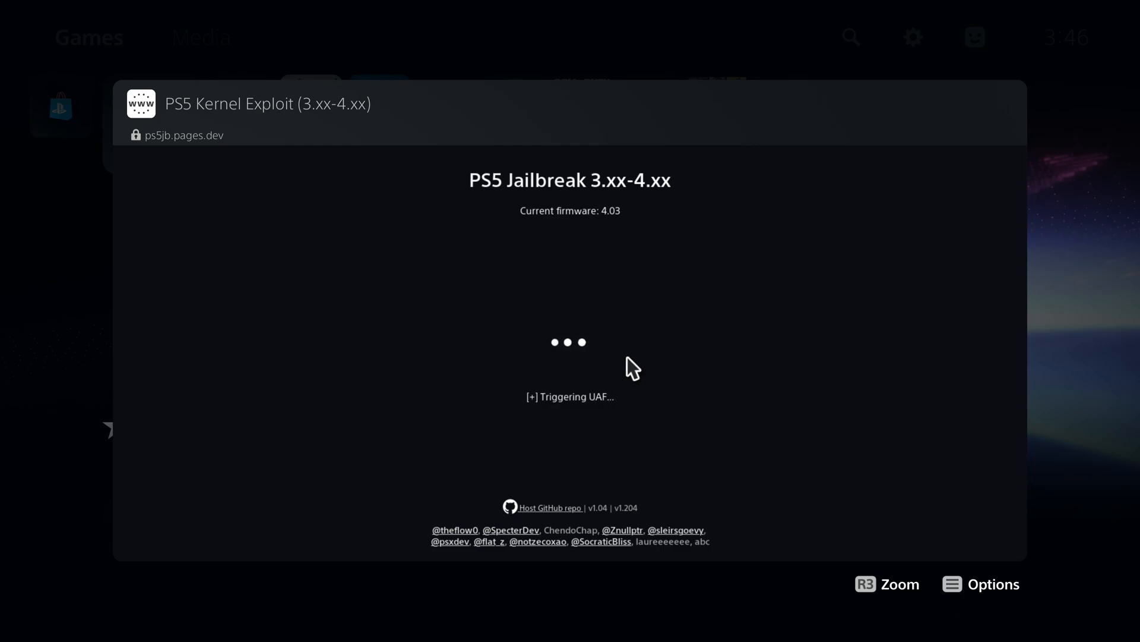
mouse_move(709, 367)
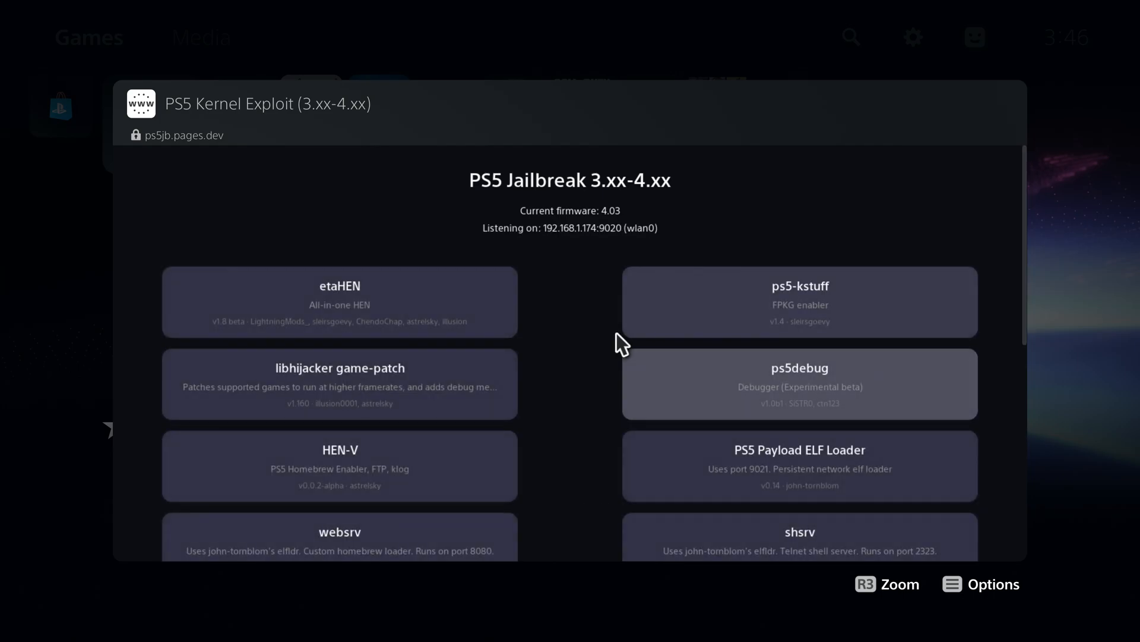
mouse_move(586, 315)
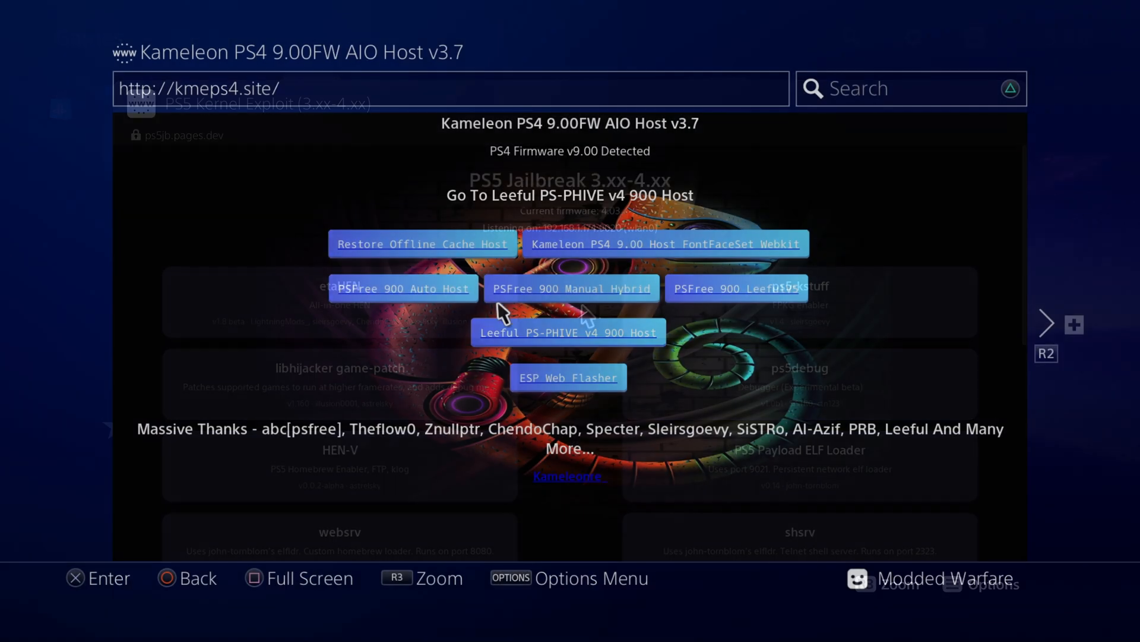
Choose PSFree 900 Manual Hybrid on the Kameleon host and load GoldHEN v2.4b18.
click(572, 287)
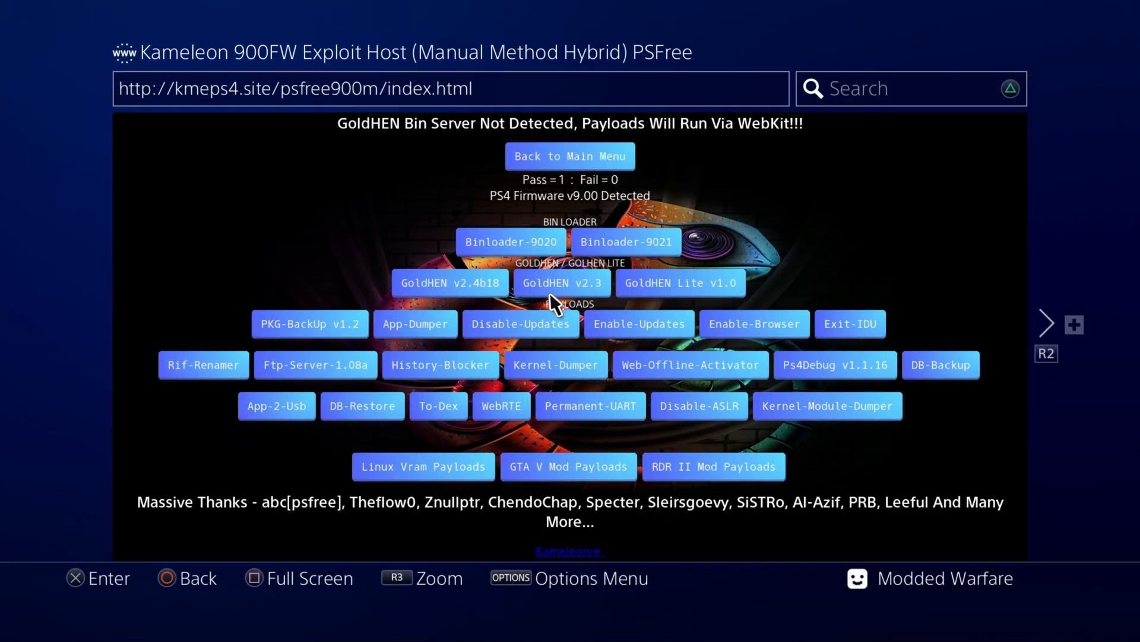
mouse_move(449, 281)
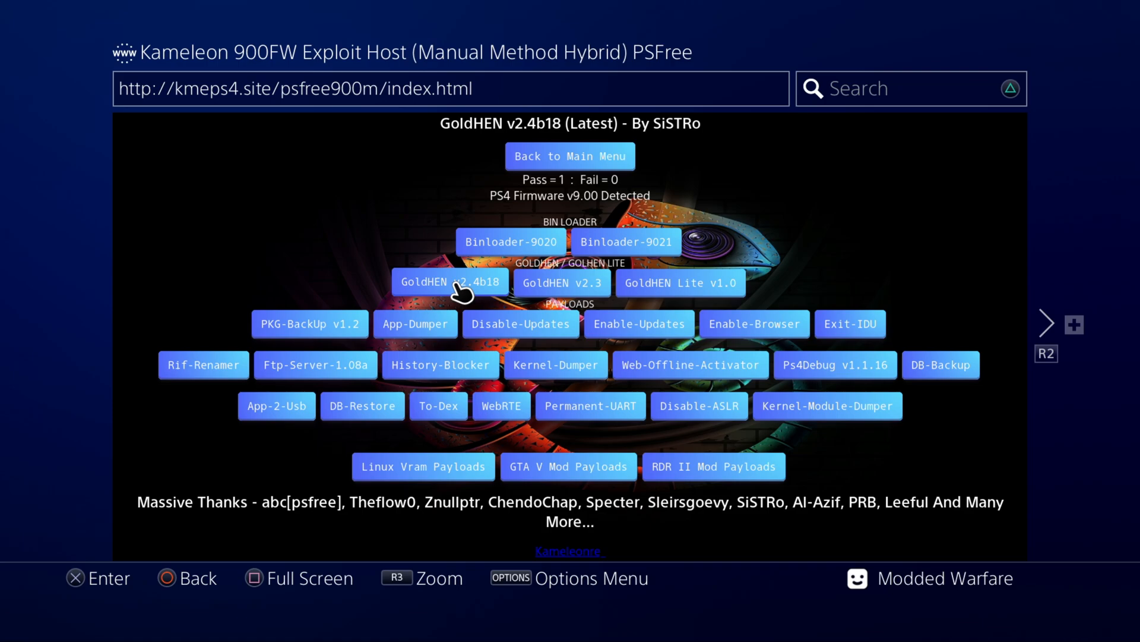
click(449, 281)
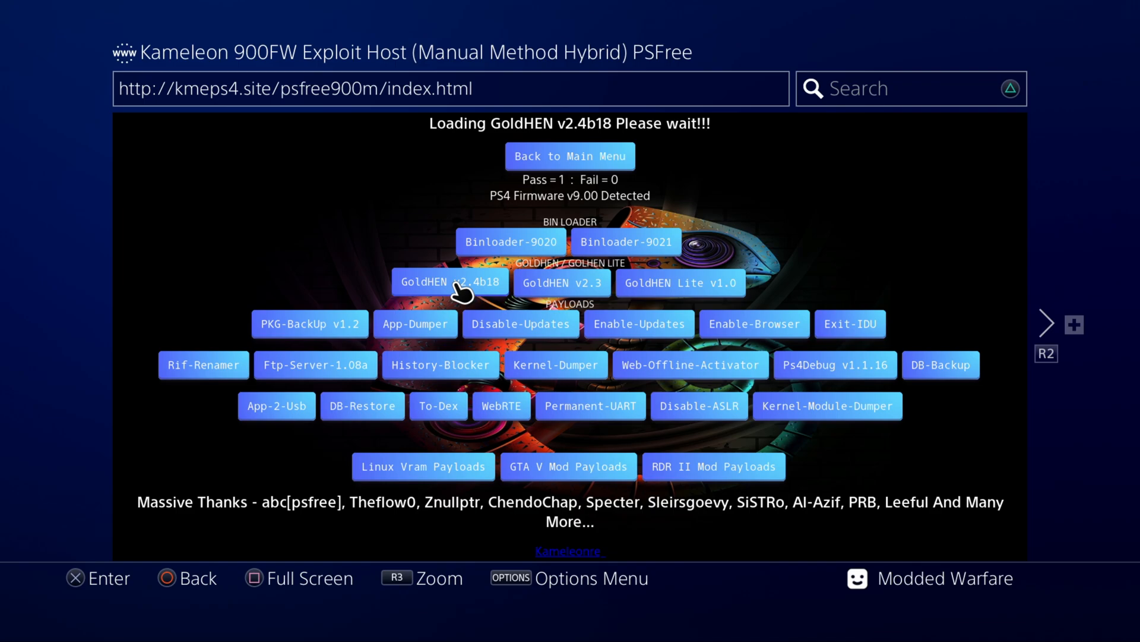
click(449, 282)
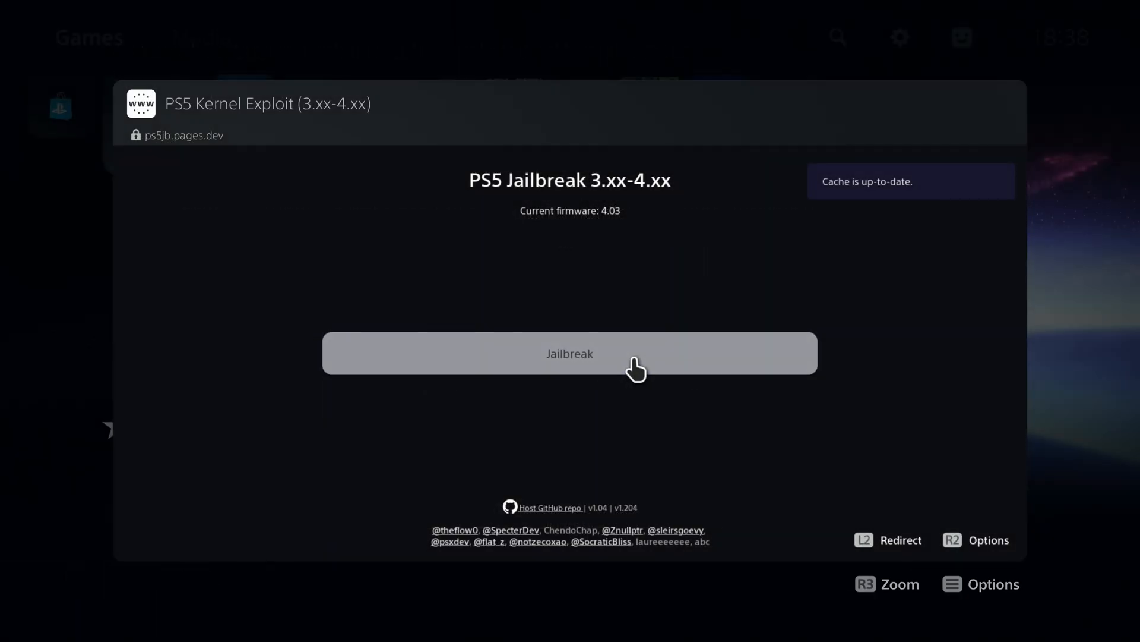
click(570, 353)
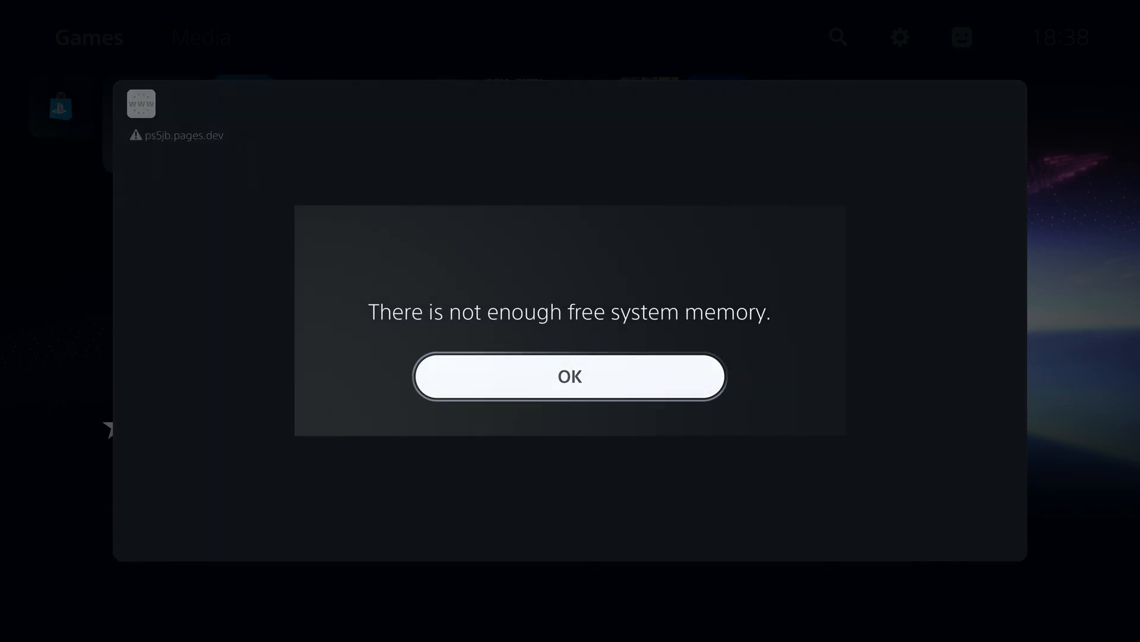
click(569, 376)
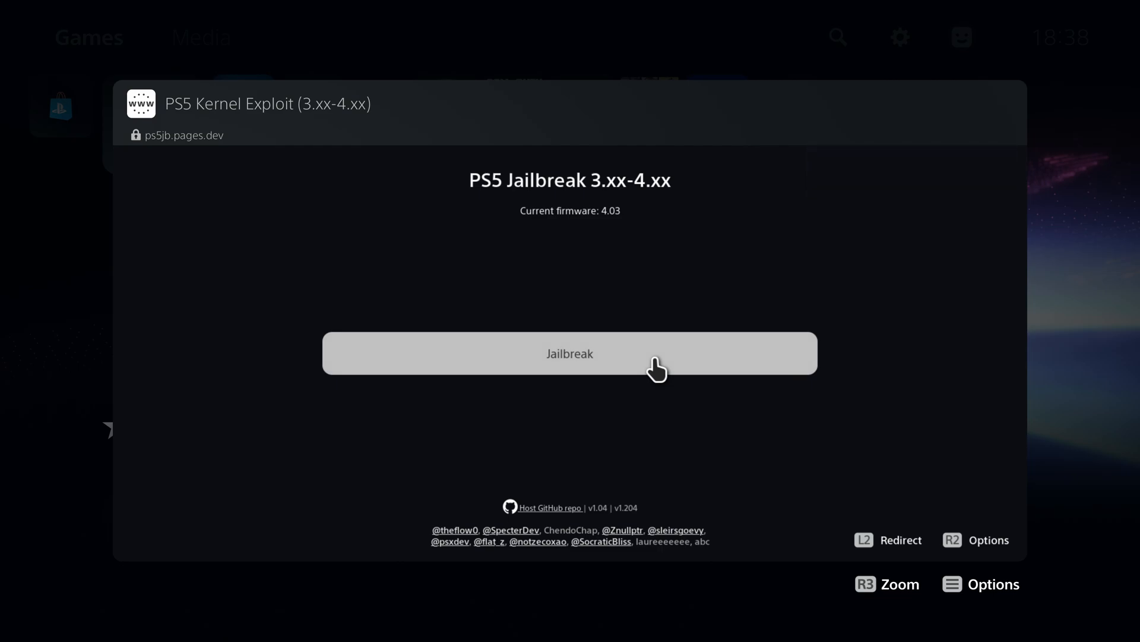
click(569, 355)
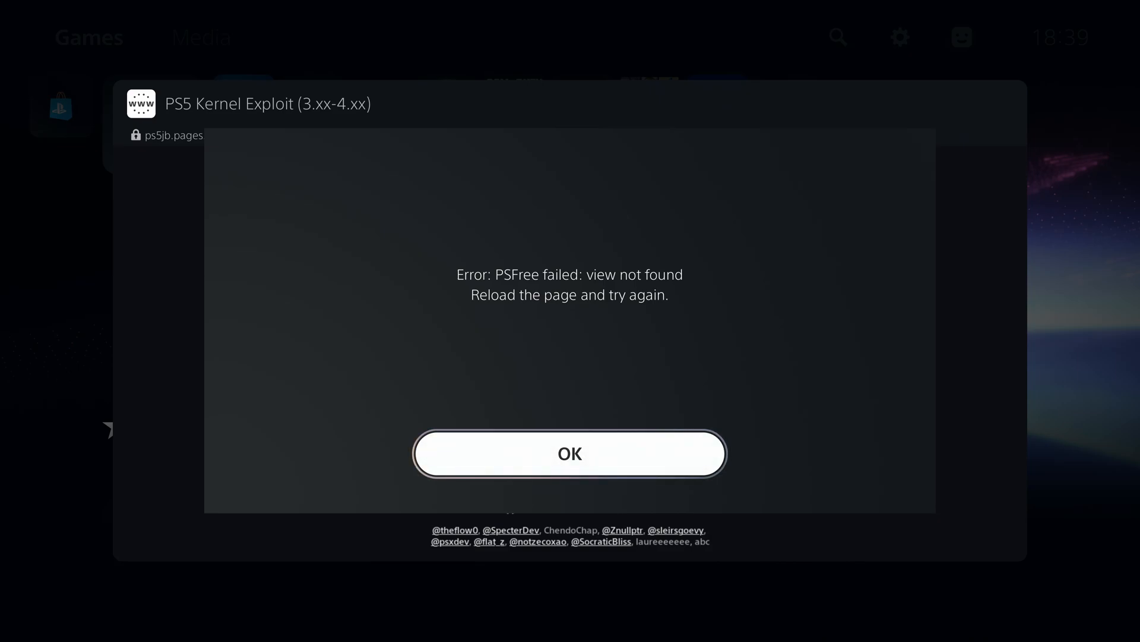
click(569, 452)
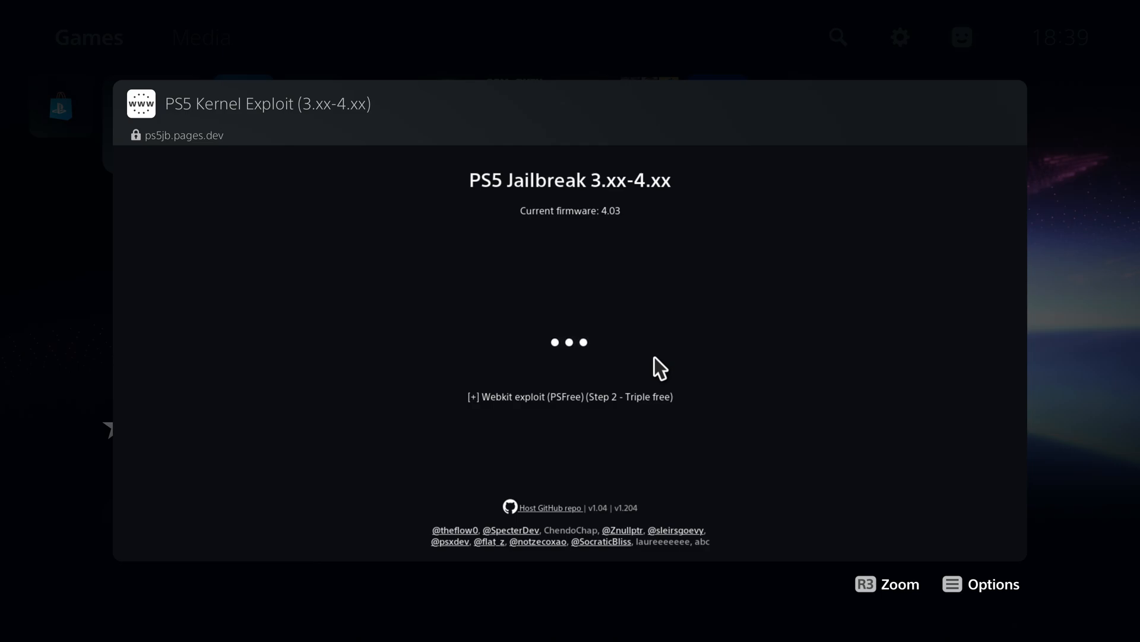
click(994, 583)
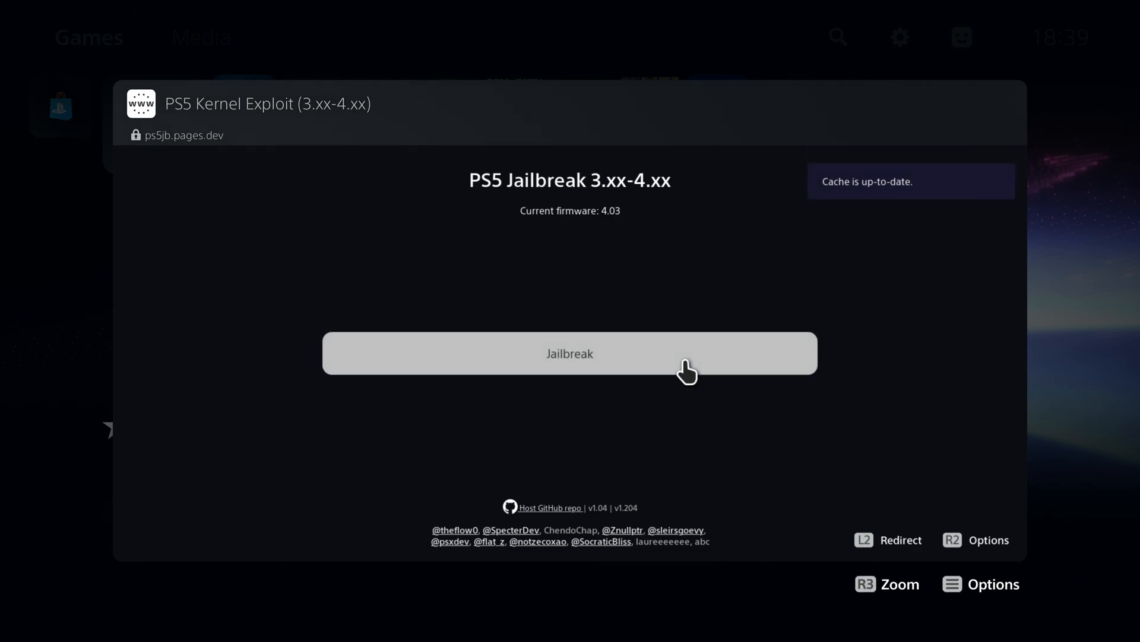
click(569, 353)
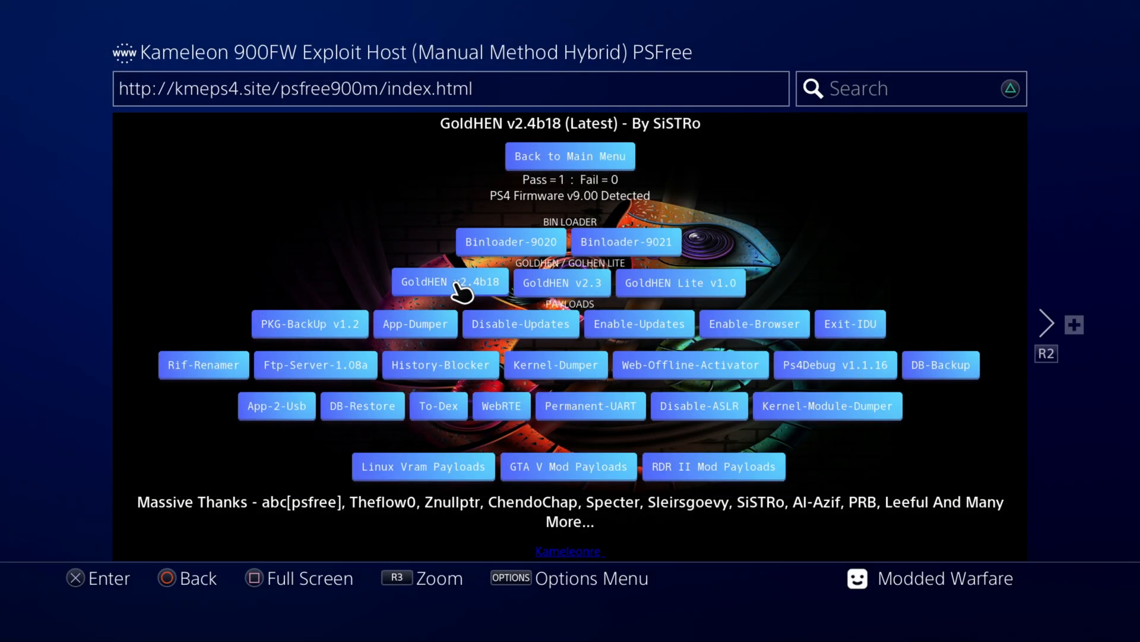
Load GoldHEN v2.4b18 and acknowledge Jailbreak Done, leaving FTP and BinLoader listening.
click(449, 283)
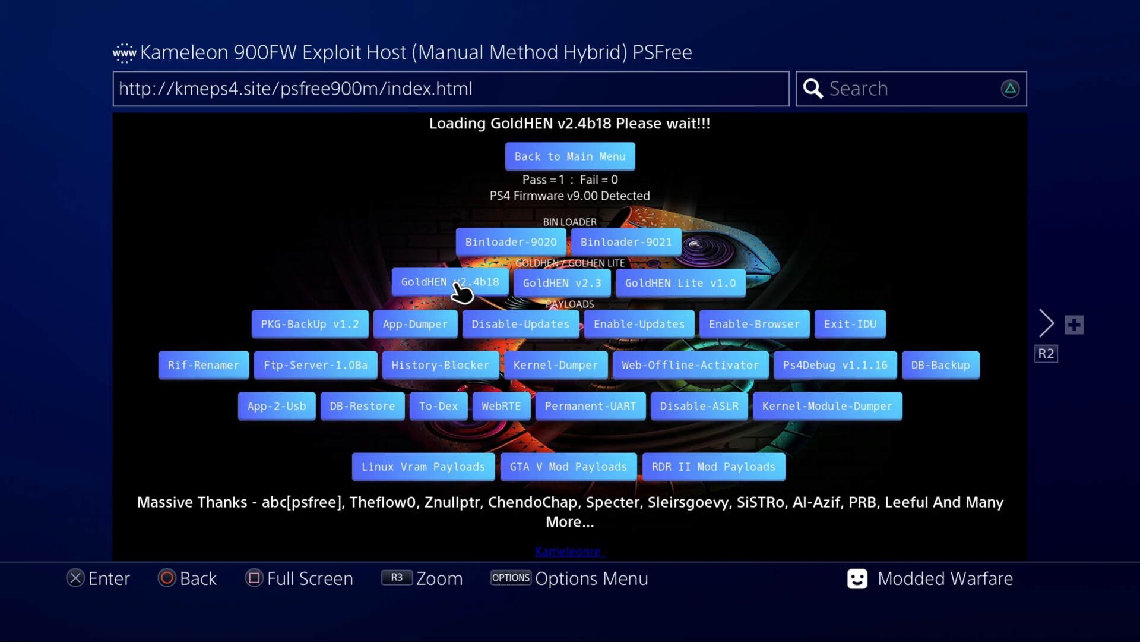
click(449, 282)
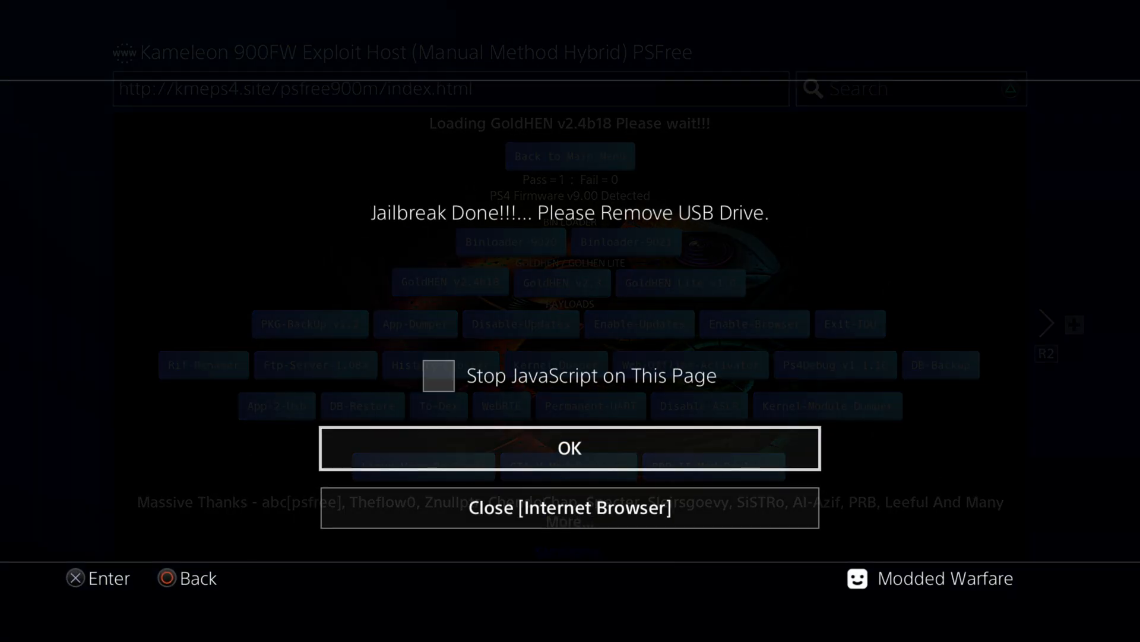
click(569, 448)
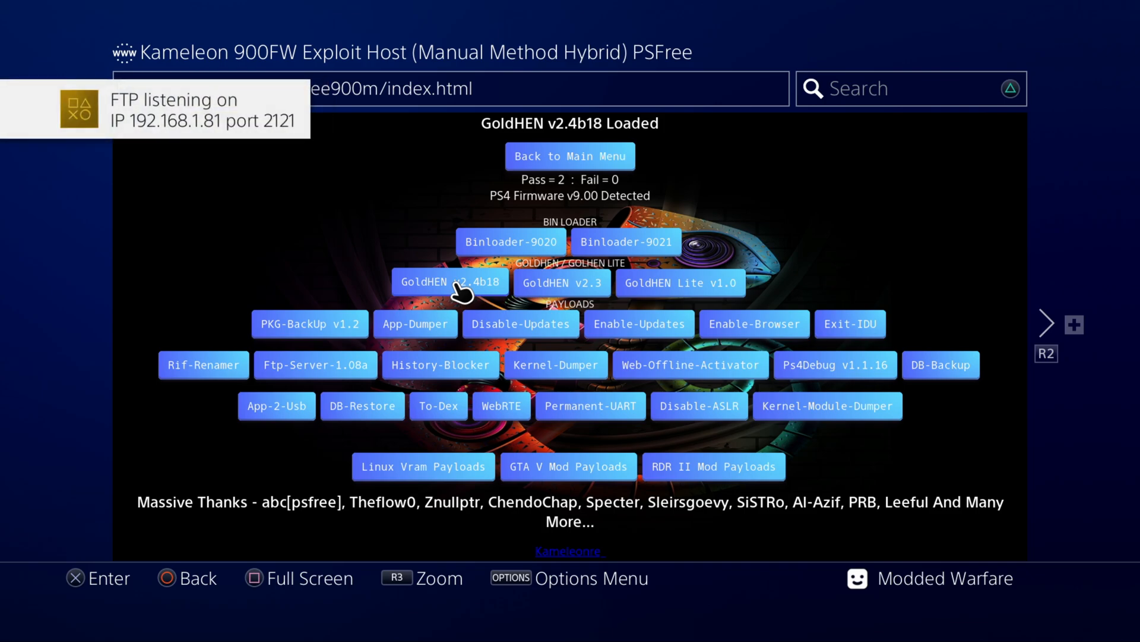
click(510, 241)
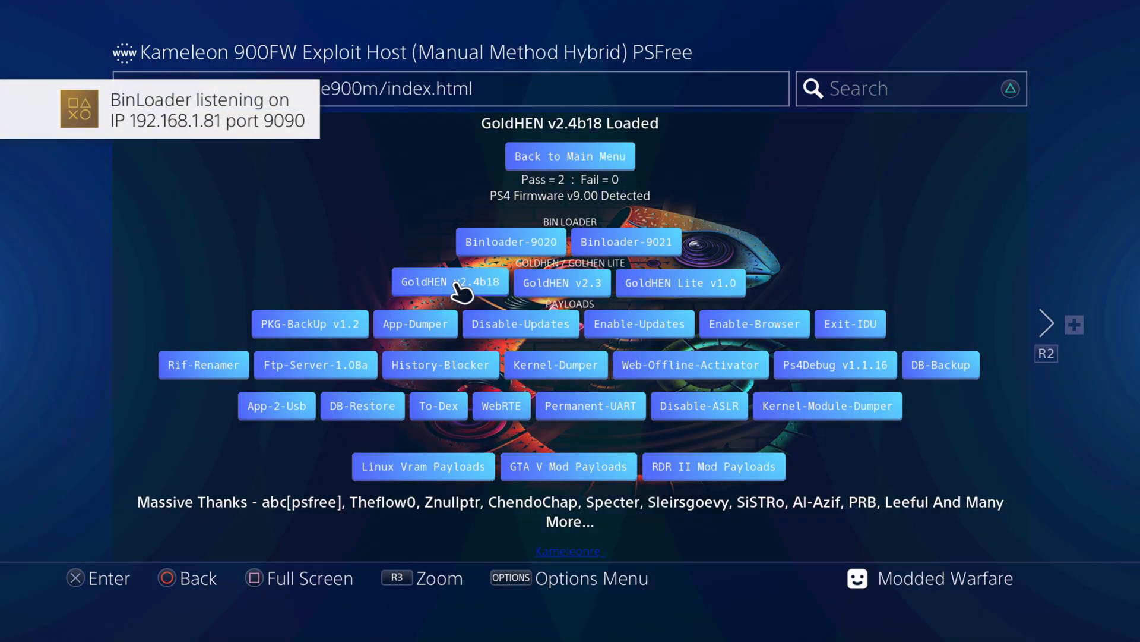